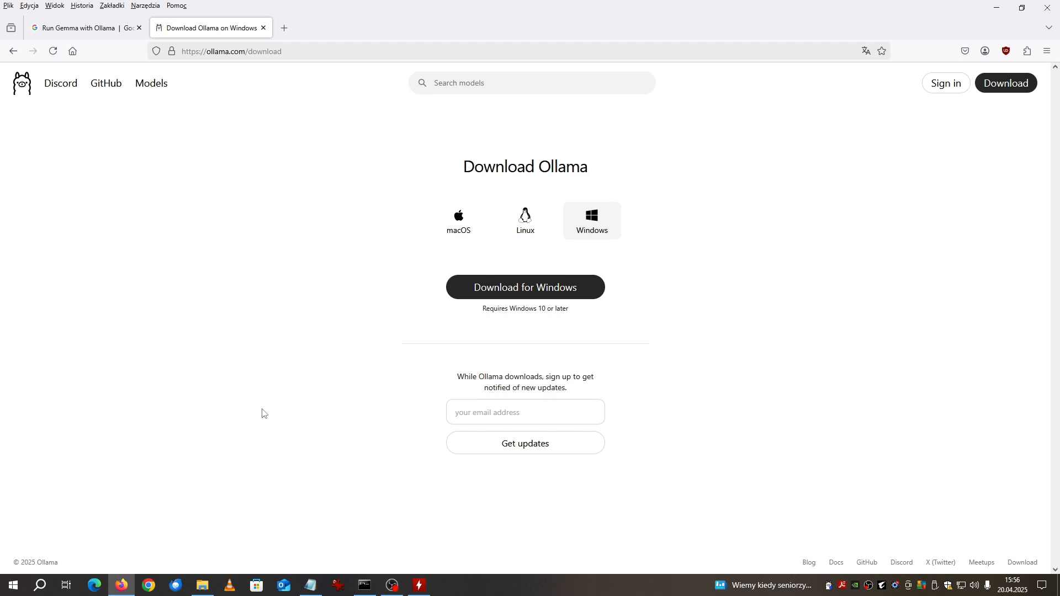
{"action": "mouse_move", "coordinate": [266, 445]}
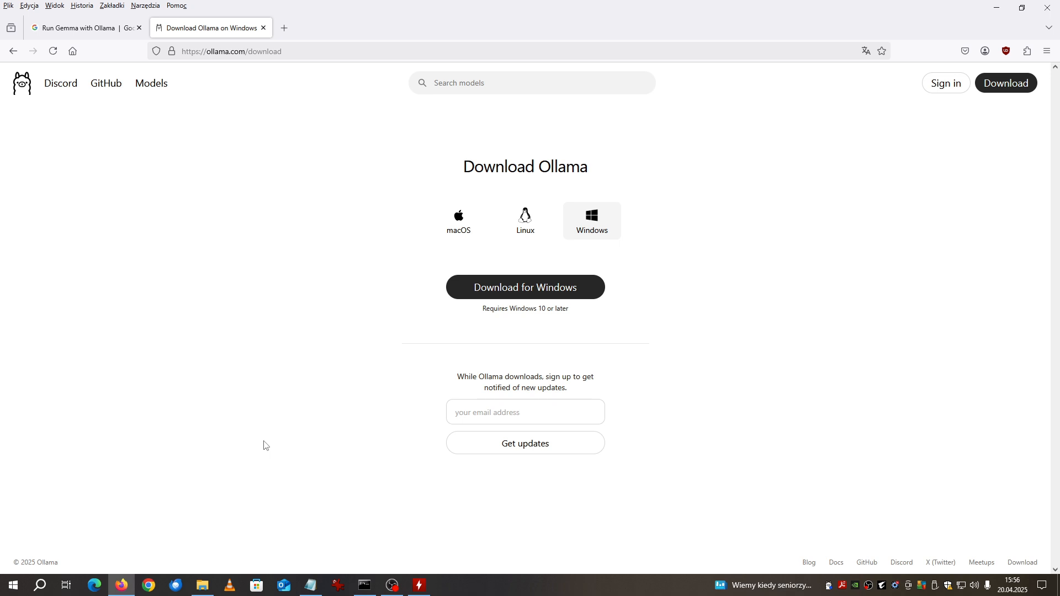
{"action": "mouse_move", "coordinate": [265, 435]}
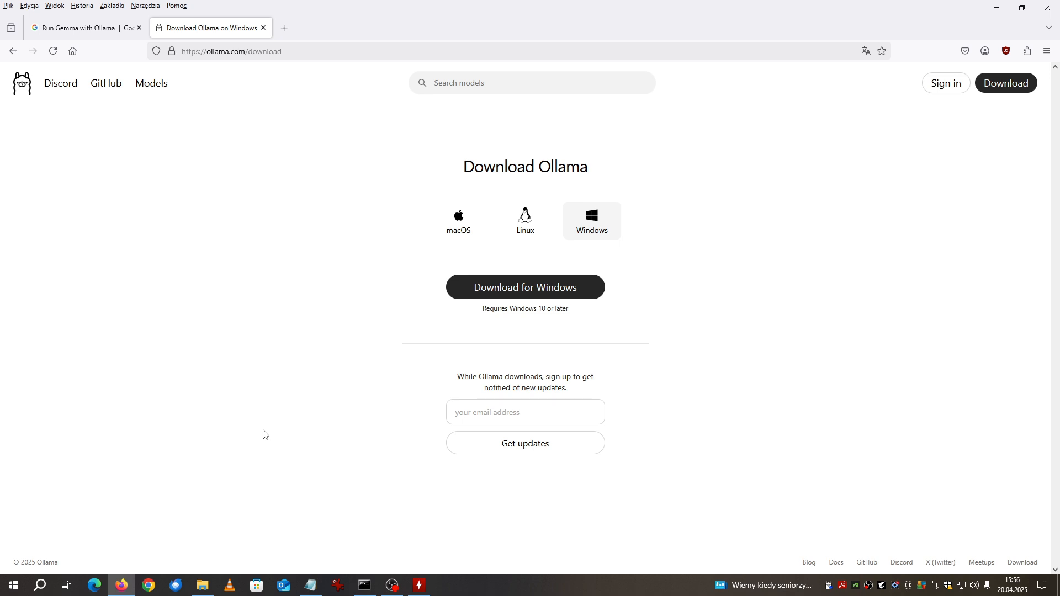
{"action": "mouse_move", "coordinate": [257, 435]}
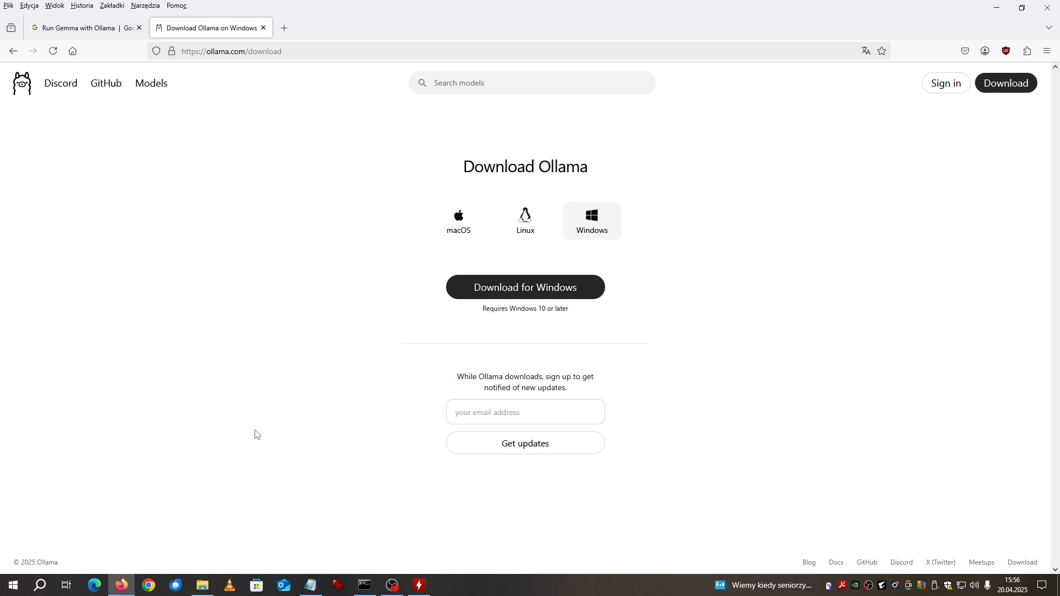
{"action": "mouse_move", "coordinate": [826, 183]}
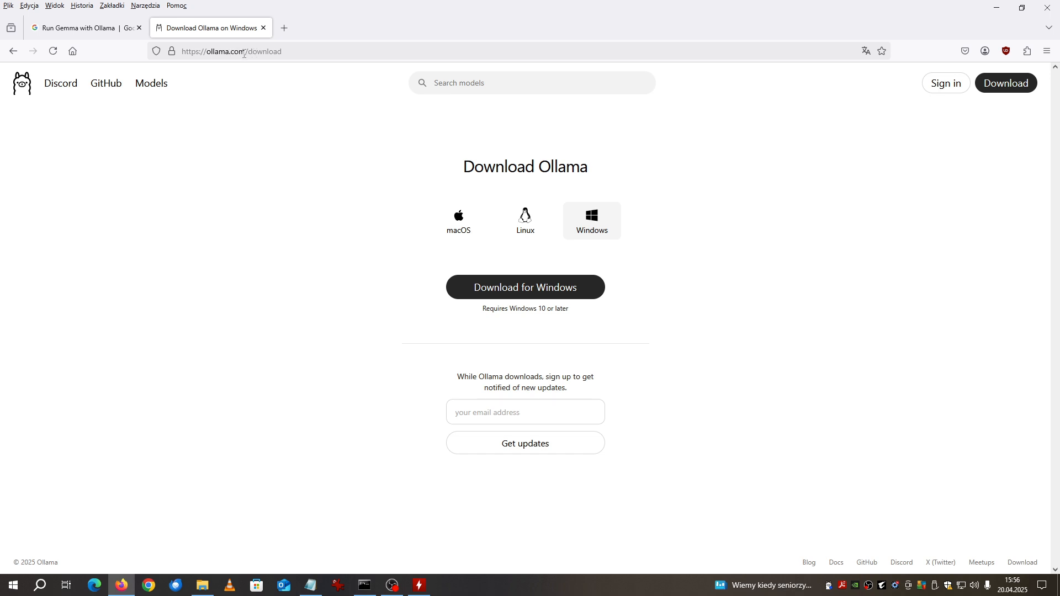
{"action": "mouse_move", "coordinate": [516, 368]}
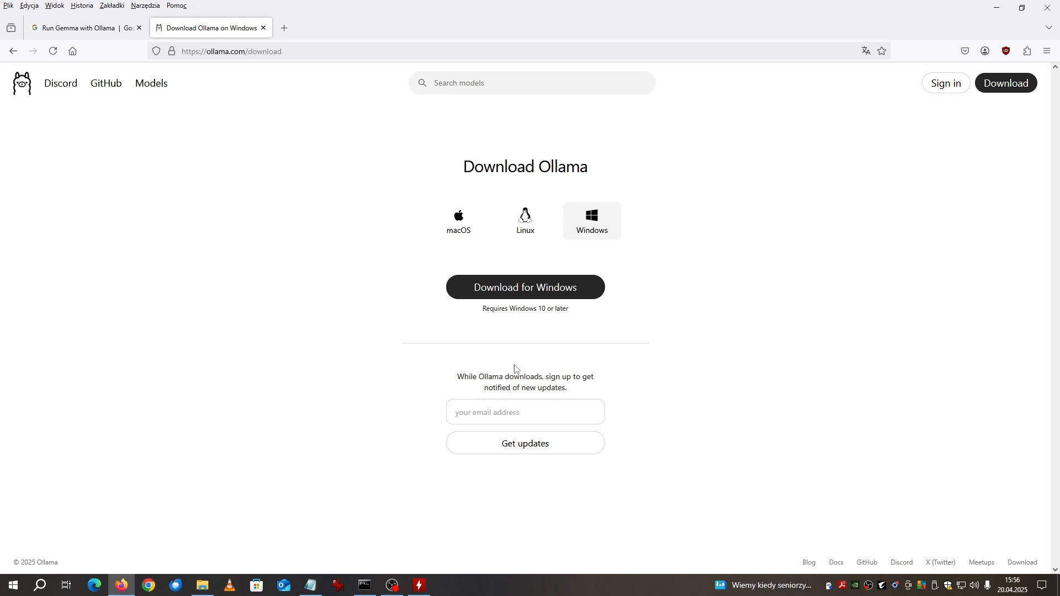
{"action": "mouse_move", "coordinate": [557, 227]}
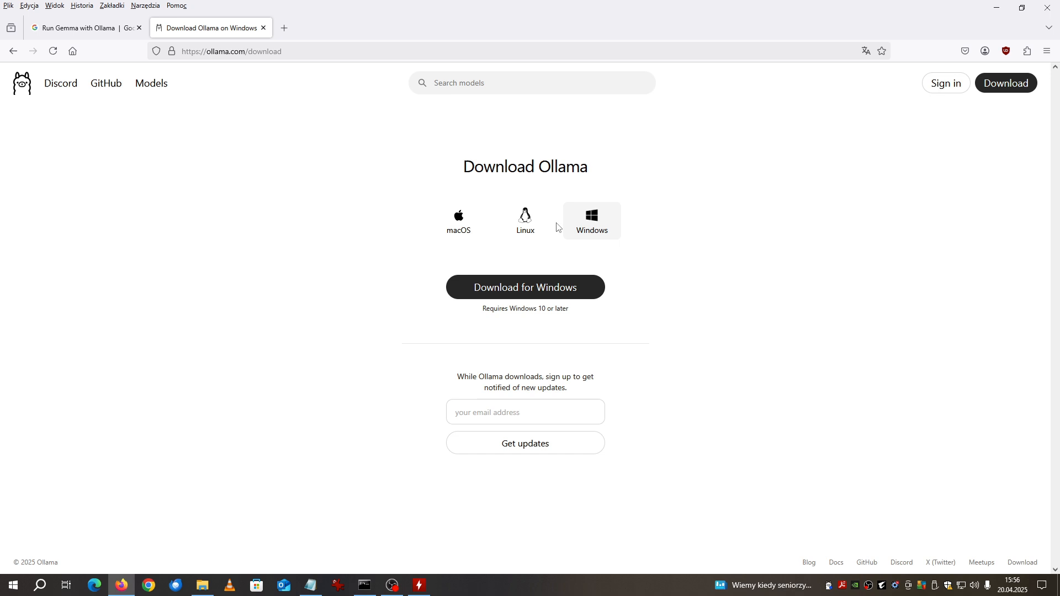
{"action": "mouse_move", "coordinate": [607, 219]}
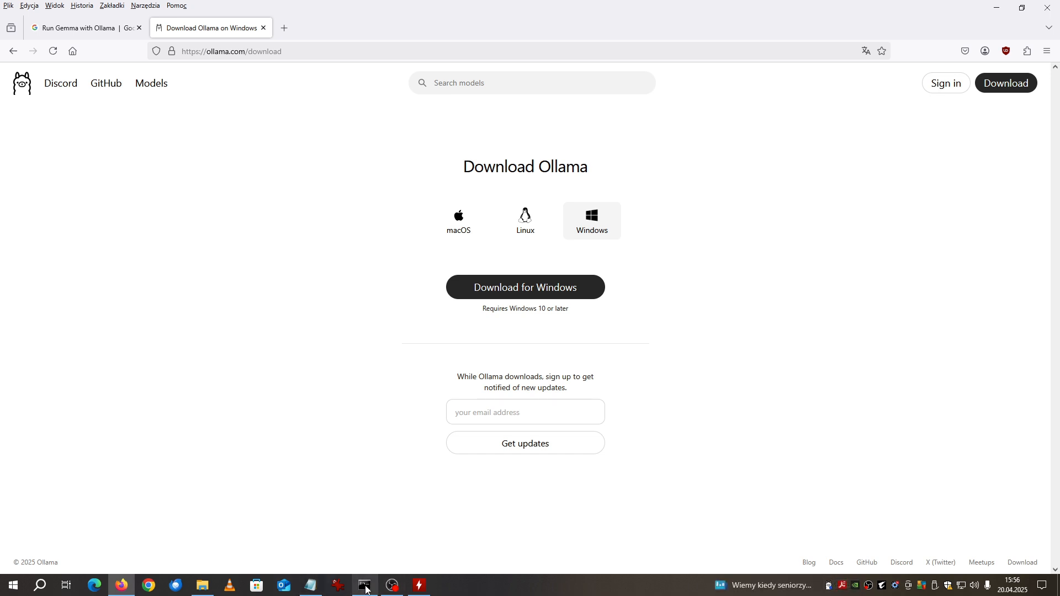
Step: Run ollama with no arguments to print its usage help and command list
{"action": "left_click", "coordinate": [364, 585]}
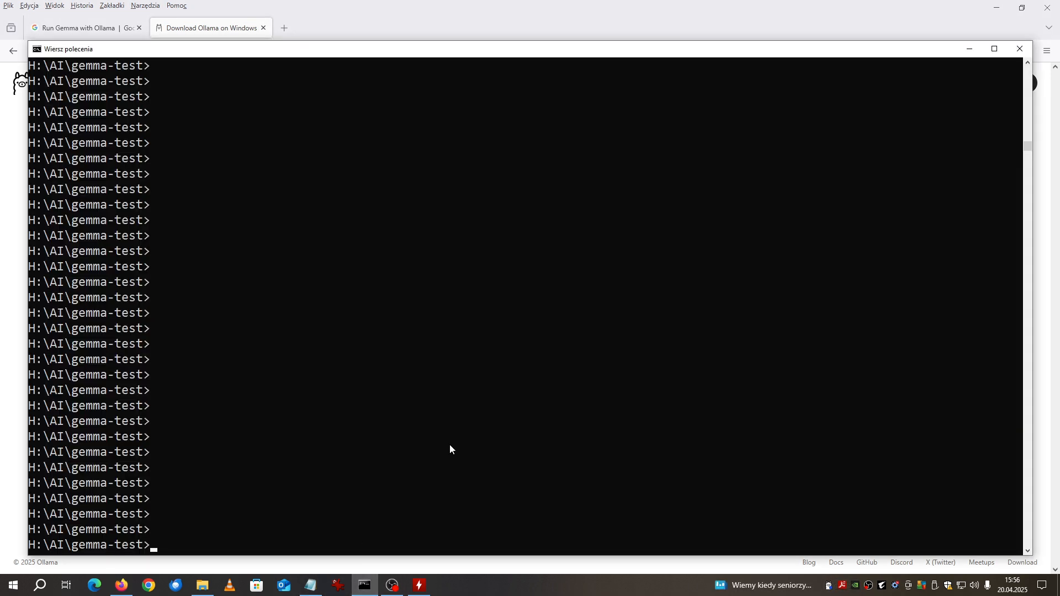
{"action": "type", "text": "ollama"}
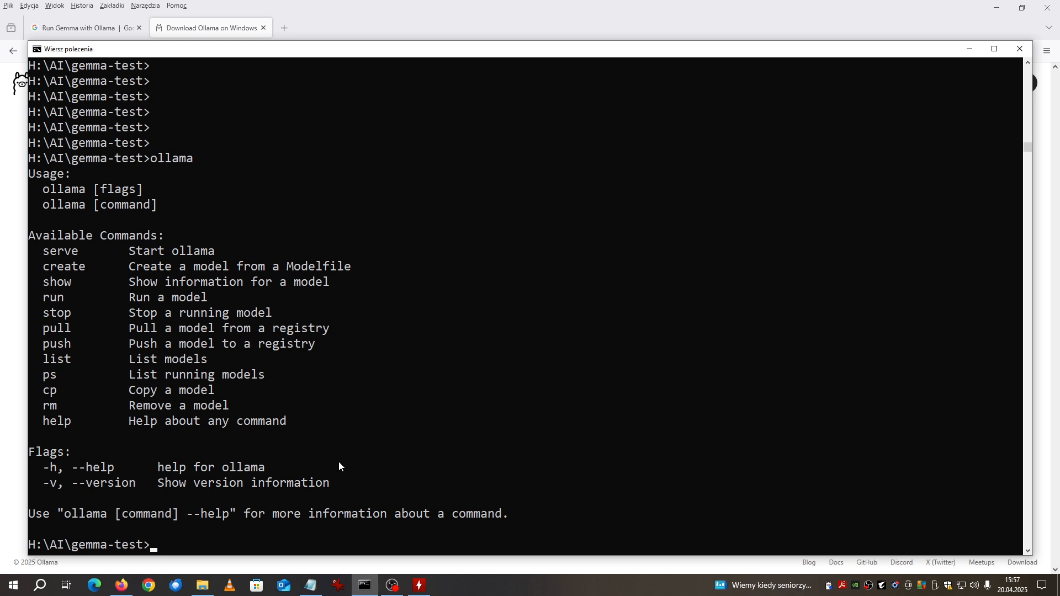
{"action": "mouse_move", "coordinate": [7, 448]}
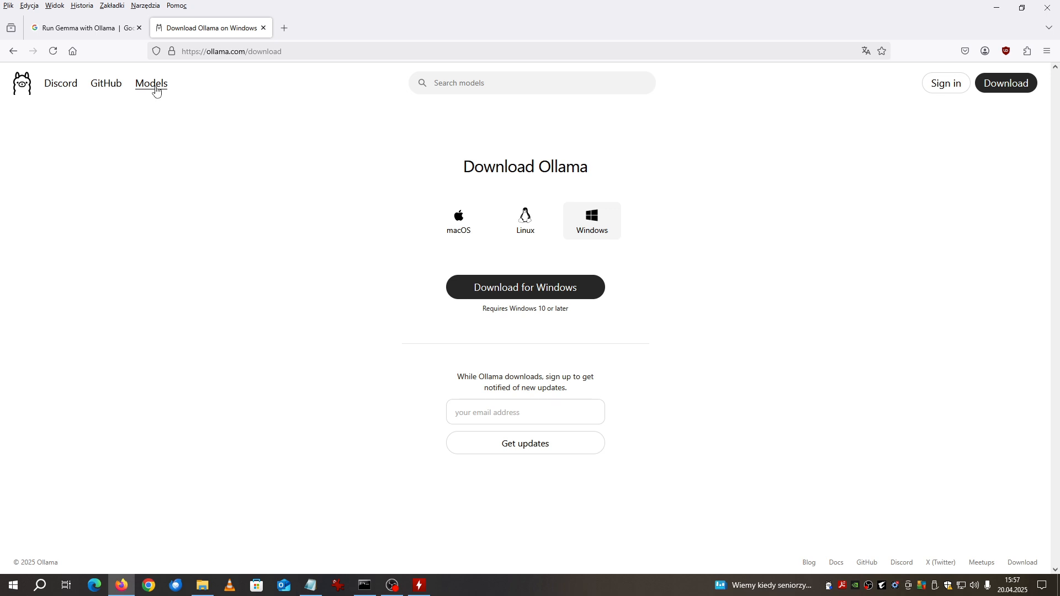
Step: Open the gemma3 model page and highlight its multimodal text-and-images and 128K context phrases
{"action": "left_click", "coordinate": [151, 84]}
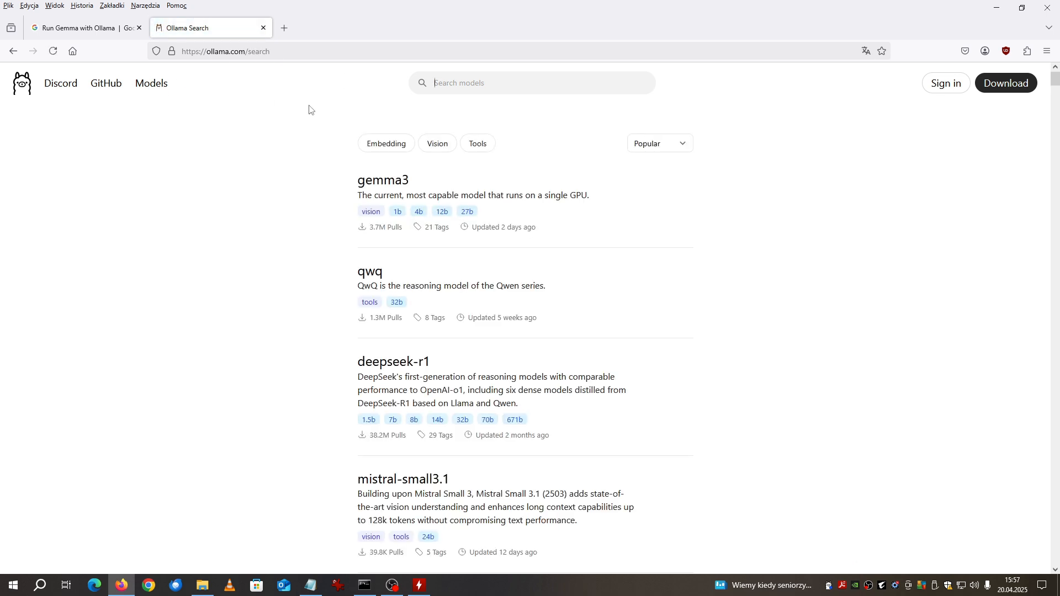
{"action": "mouse_move", "coordinate": [634, 217]}
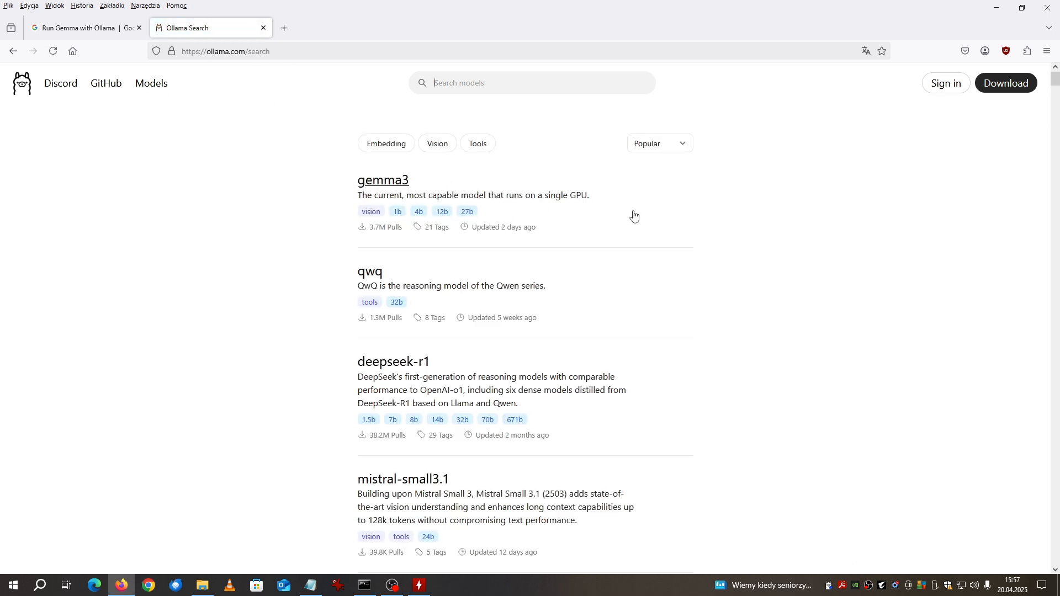
{"action": "mouse_move", "coordinate": [437, 216]}
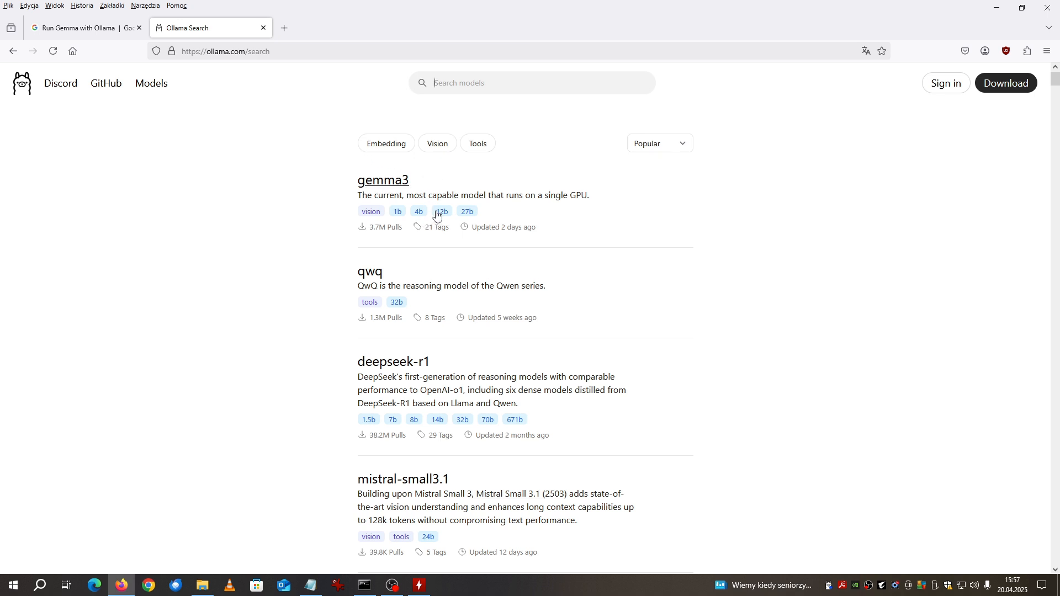
{"action": "mouse_move", "coordinate": [422, 217]}
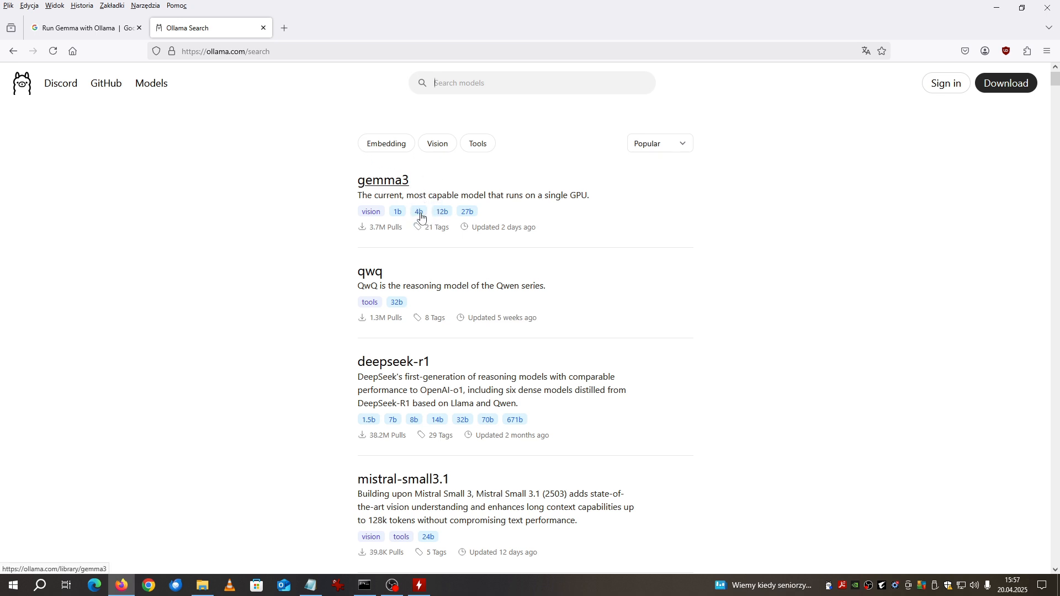
{"action": "left_click", "coordinate": [382, 180]}
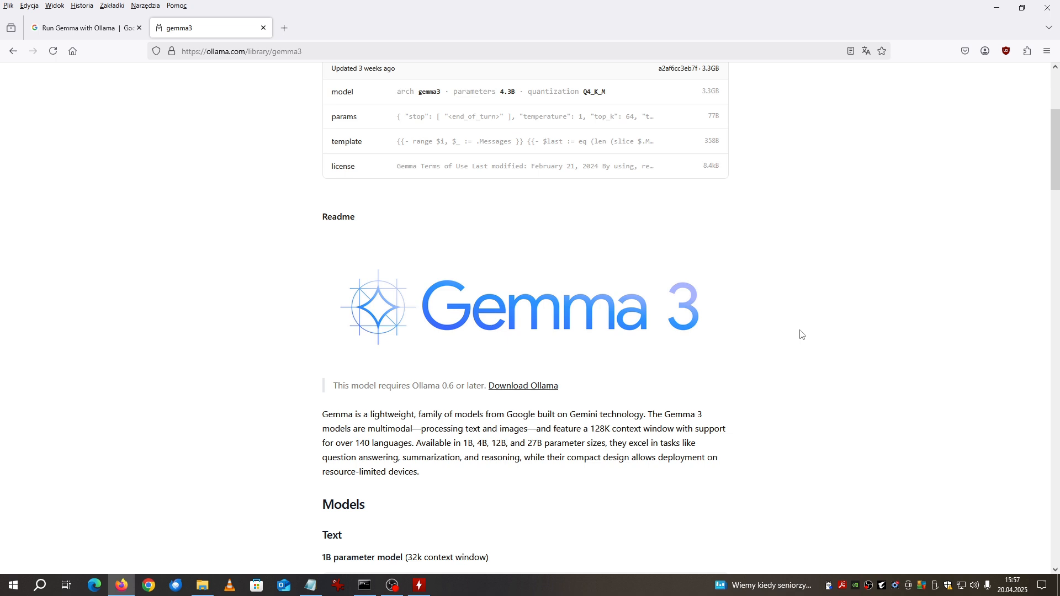
{"action": "scroll", "scroll_direction": "down", "scroll_amount": 3}
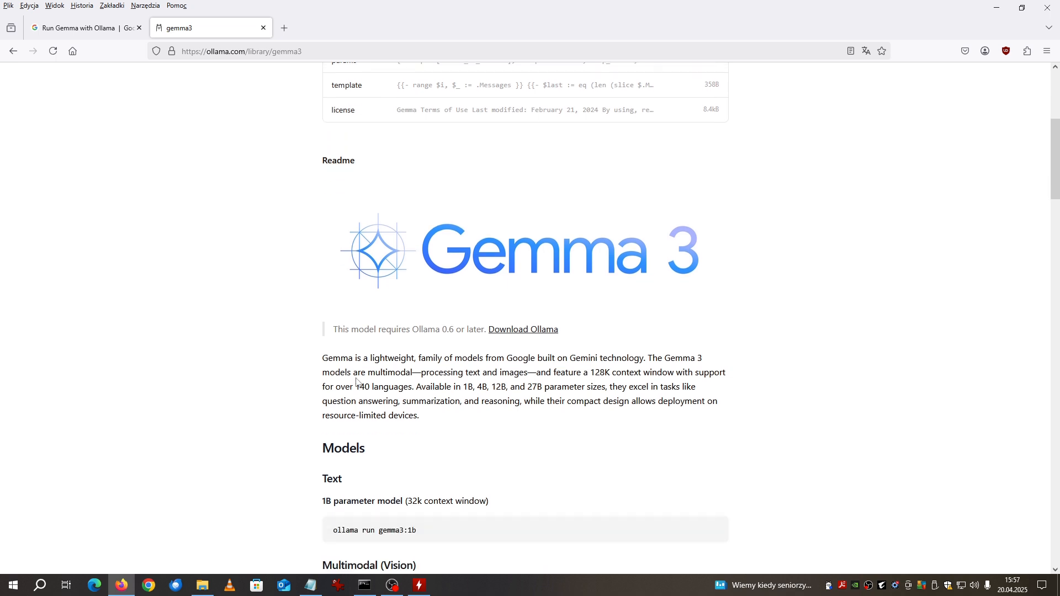
{"action": "mouse_move", "coordinate": [370, 372]}
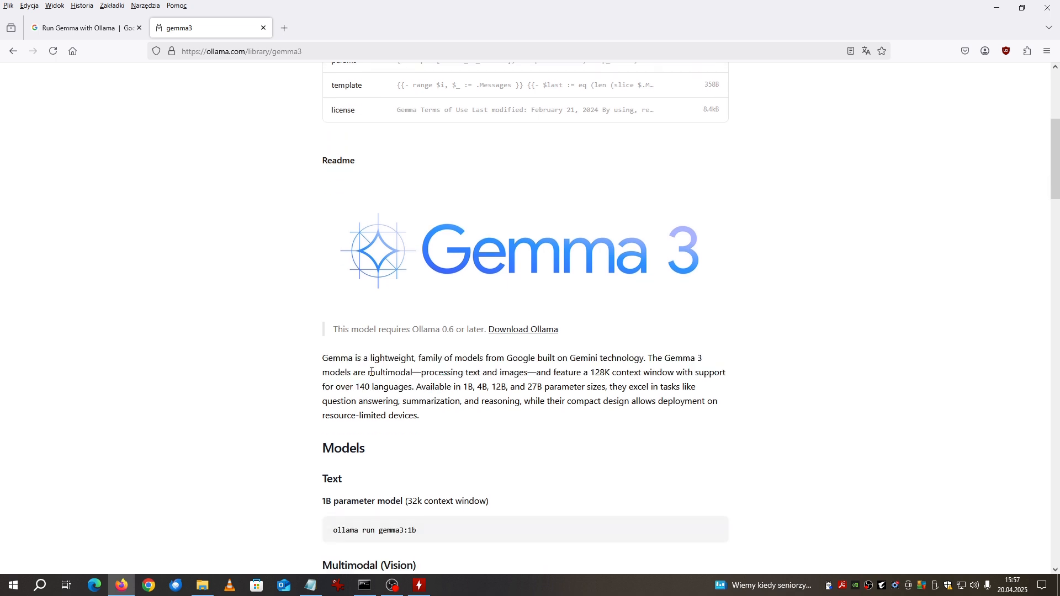
{"action": "left_click_drag", "start_coordinate": [361, 372], "coordinate": [531, 372]}
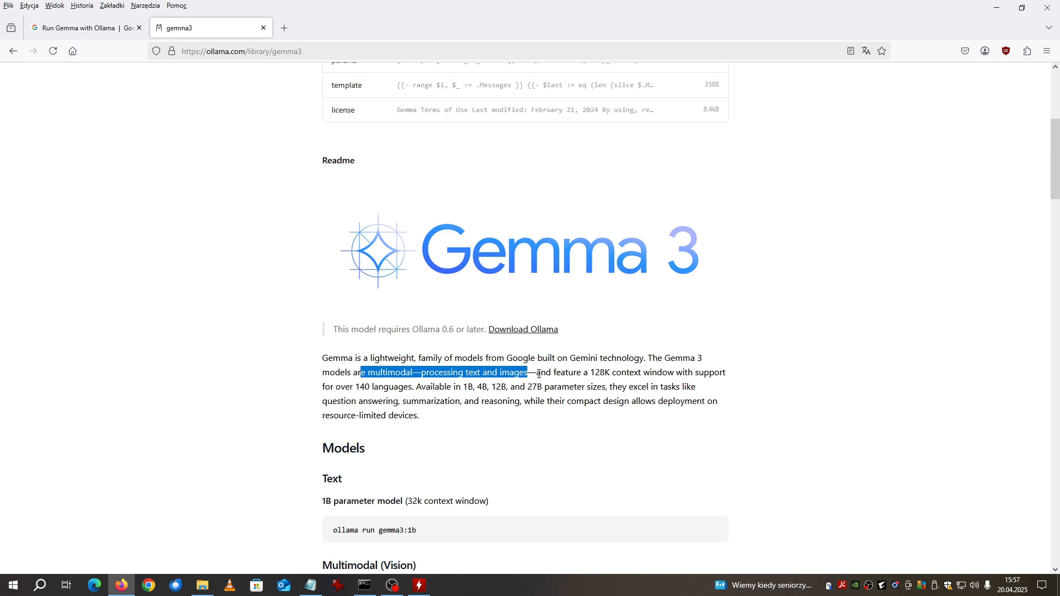
{"action": "mouse_move", "coordinate": [641, 385]}
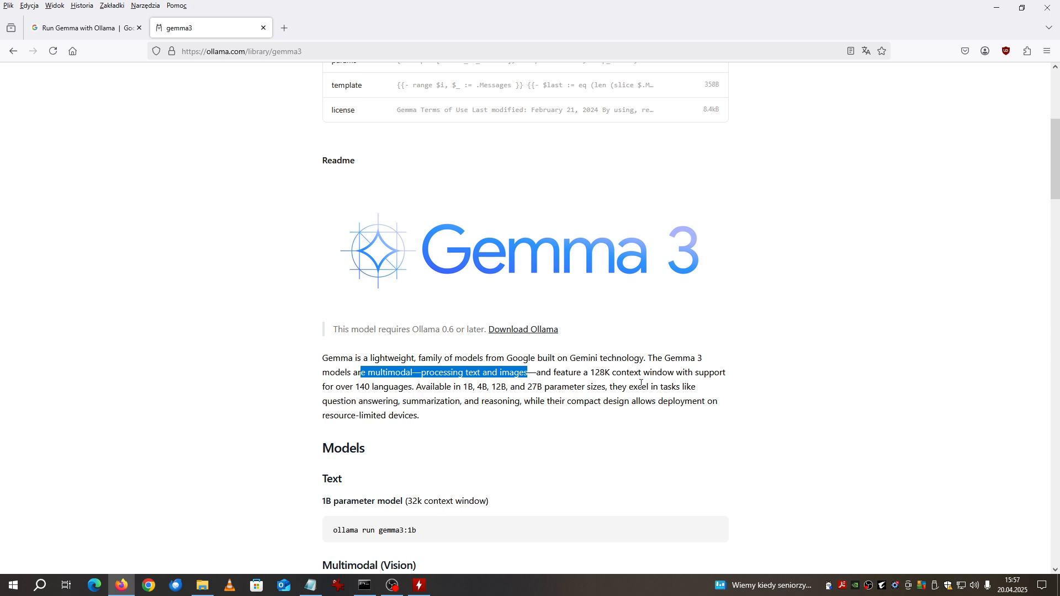
{"action": "left_click_drag", "start_coordinate": [536, 372], "coordinate": [627, 372]}
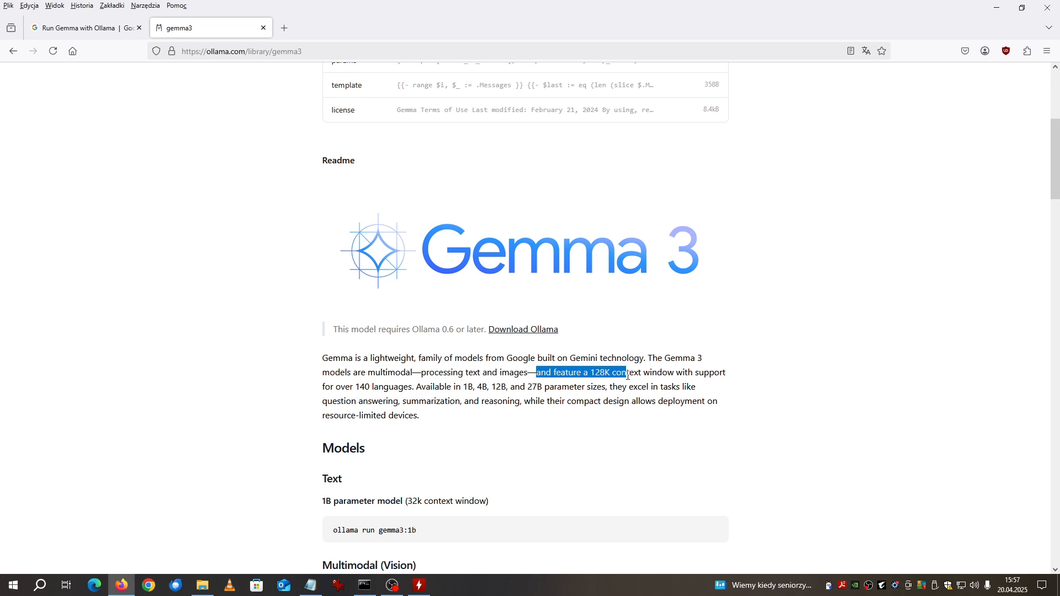
{"action": "left_click_drag", "start_coordinate": [625, 372], "coordinate": [675, 372]}
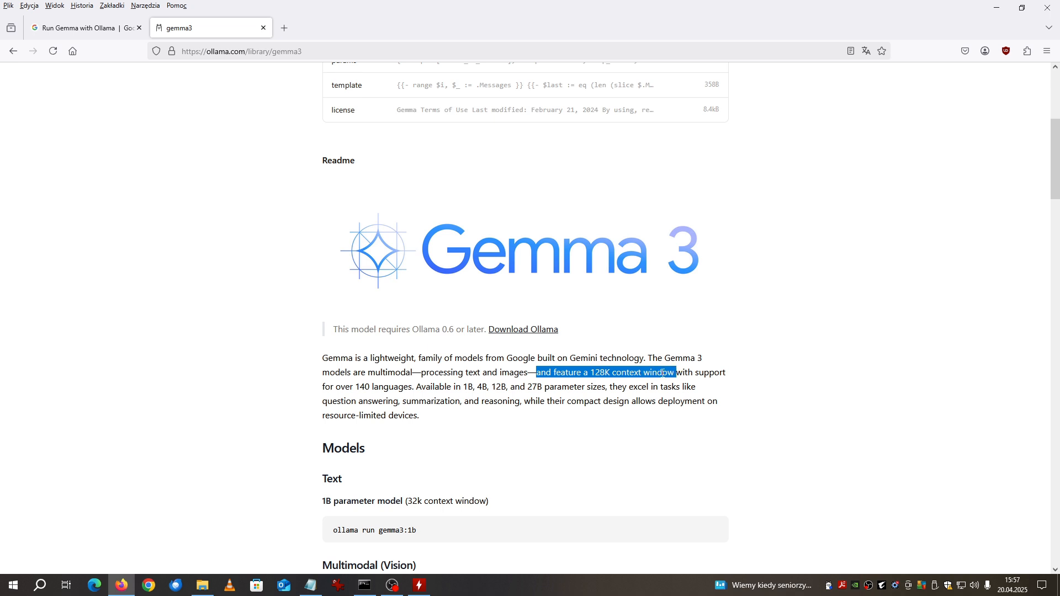
{"action": "mouse_move", "coordinate": [76, 28]}
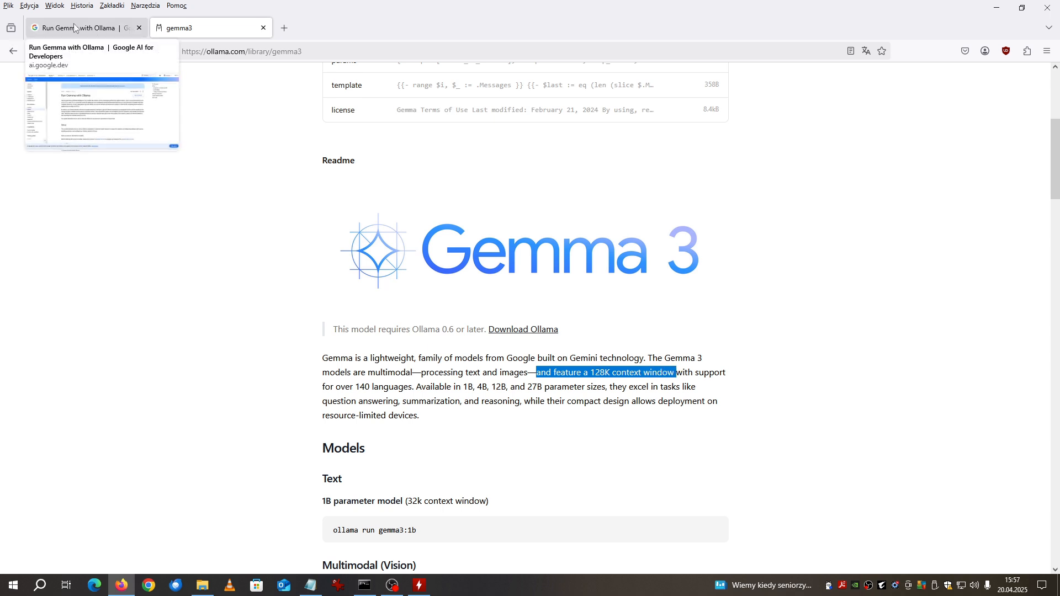
Step: In the Run Gemma with Ollama guide, highlight the image-captioning command and the gemma3:4b tag
{"action": "left_click", "coordinate": [75, 27]}
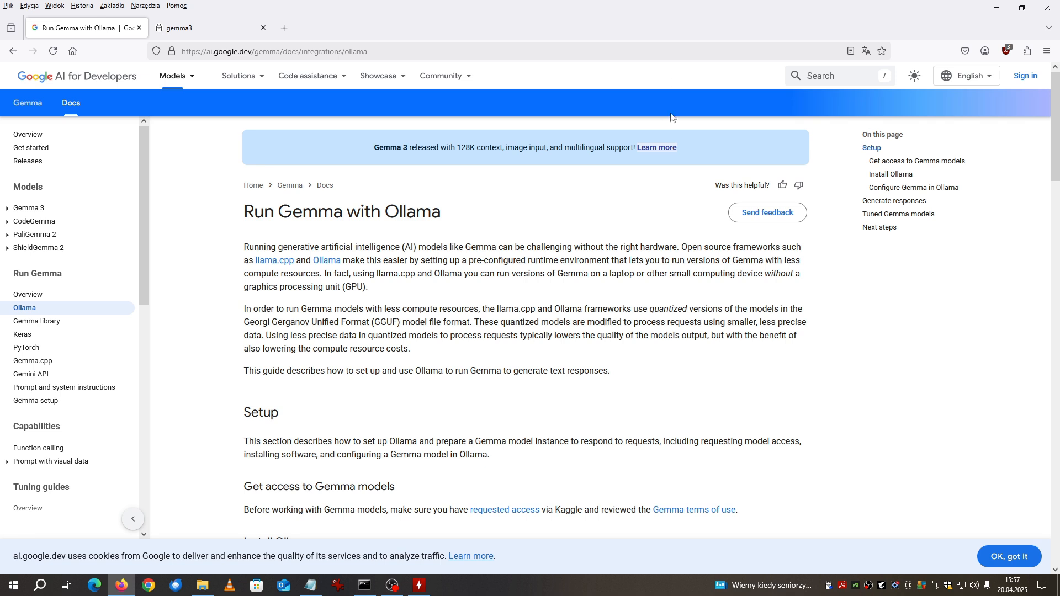
{"action": "mouse_move", "coordinate": [655, 310]}
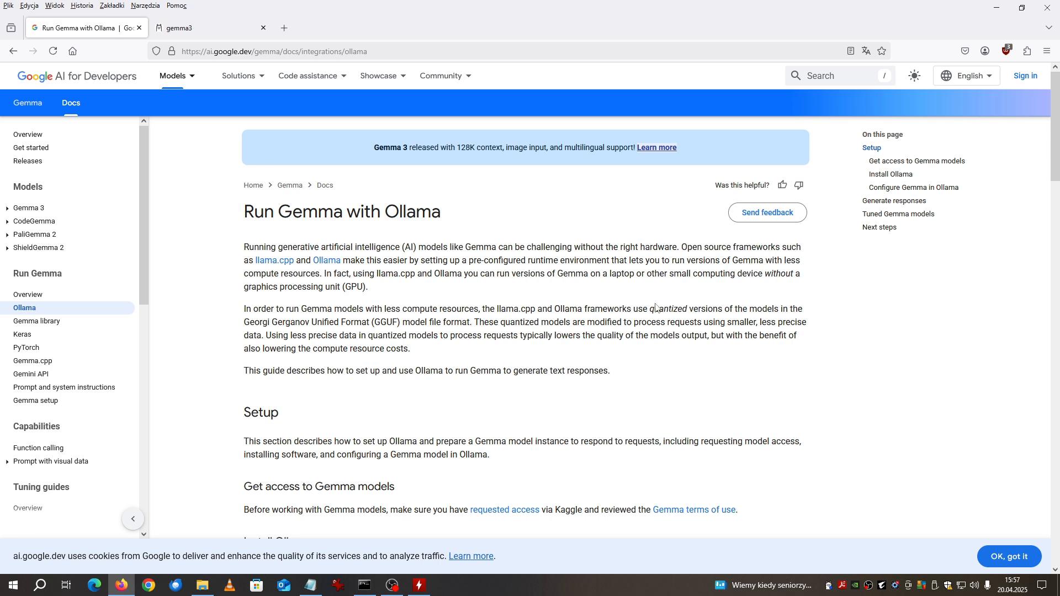
{"action": "mouse_move", "coordinate": [630, 309]}
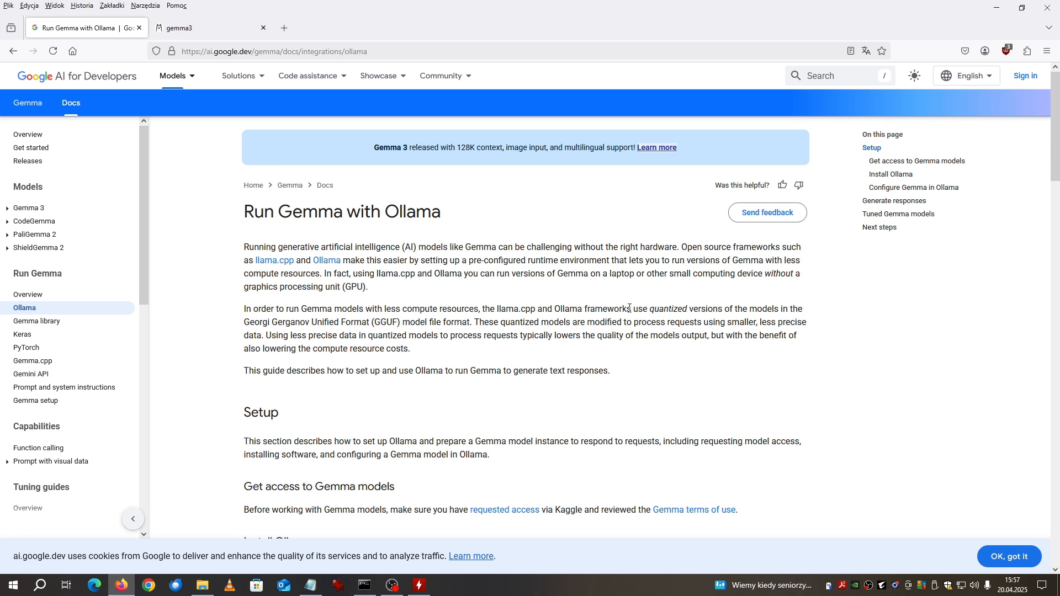
{"action": "mouse_move", "coordinate": [535, 291]}
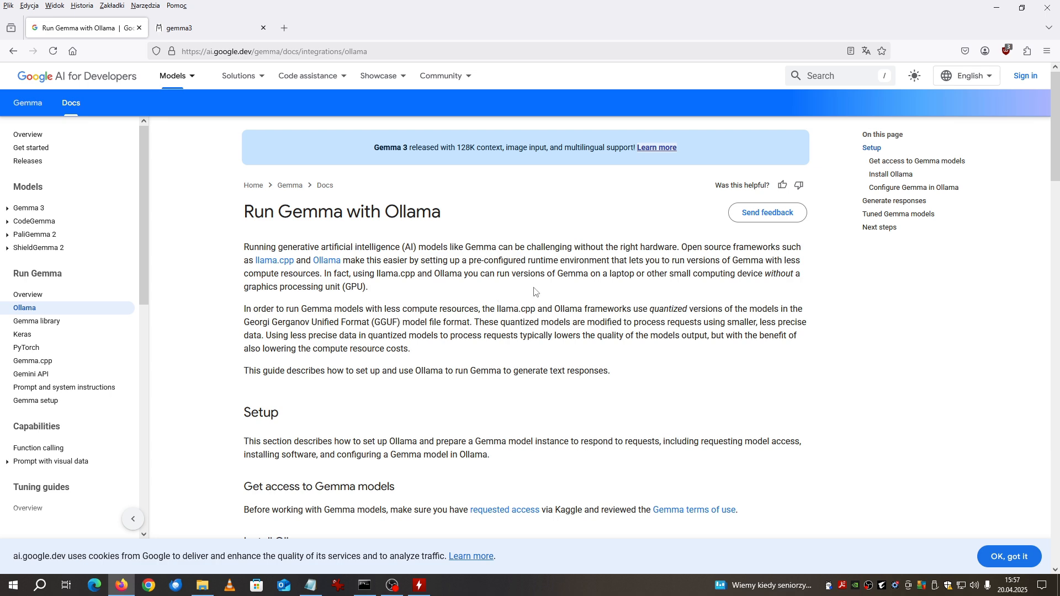
{"action": "scroll", "scroll_direction": "down", "scroll_amount": 3}
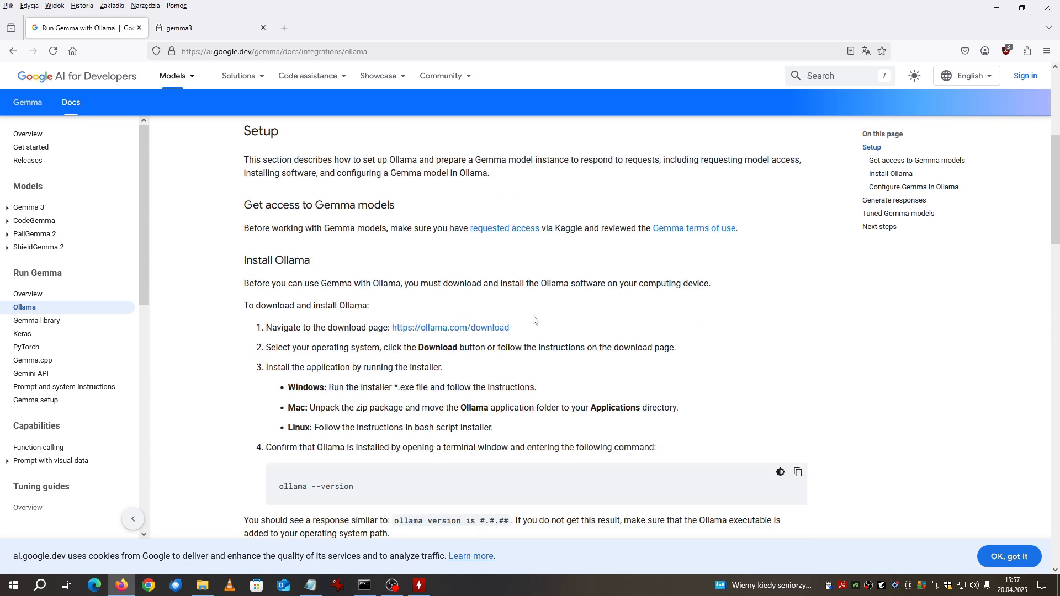
{"action": "scroll", "scroll_direction": "down", "scroll_amount": 3}
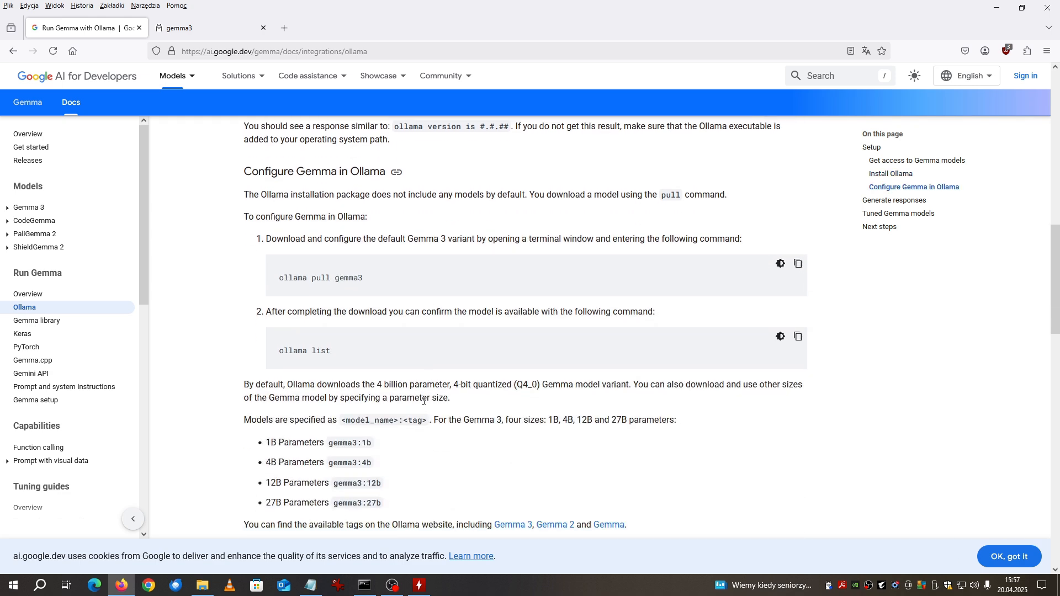
{"action": "scroll", "scroll_direction": "down", "scroll_amount": 3}
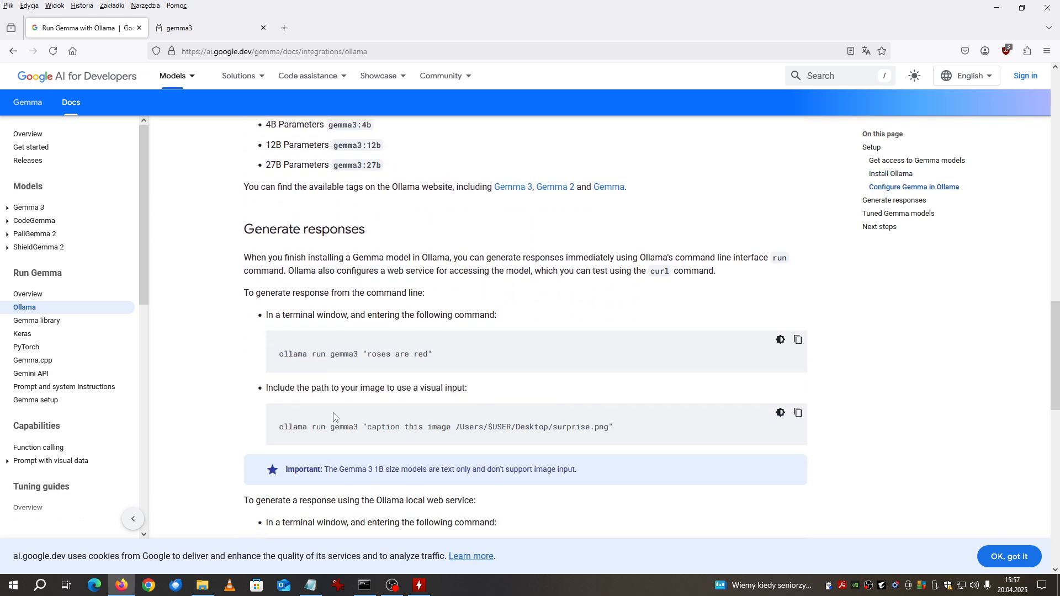
{"action": "left_click_drag", "start_coordinate": [278, 426], "coordinate": [612, 426]}
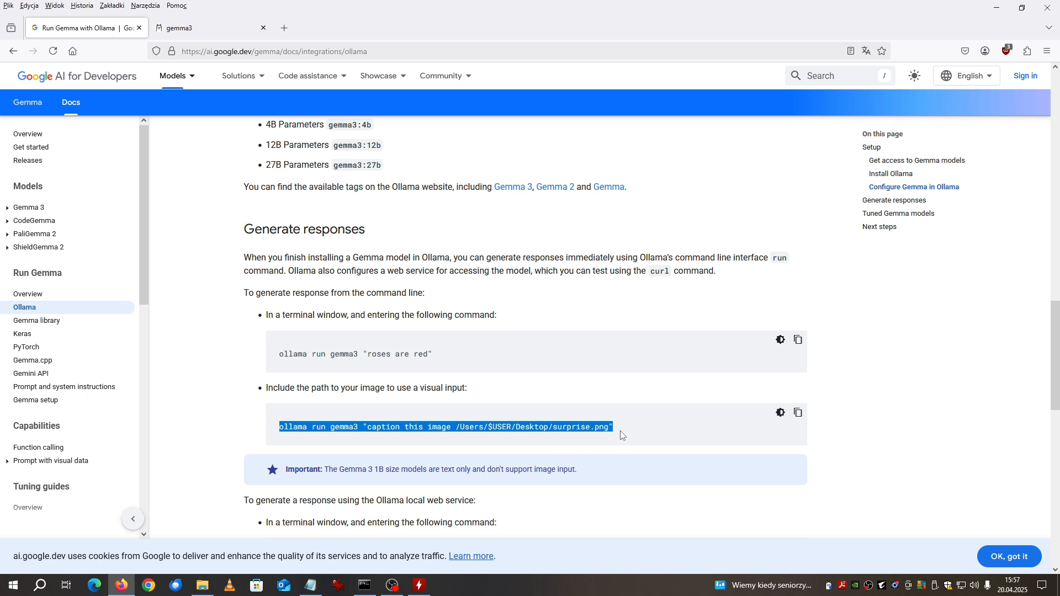
{"action": "mouse_move", "coordinate": [624, 435]}
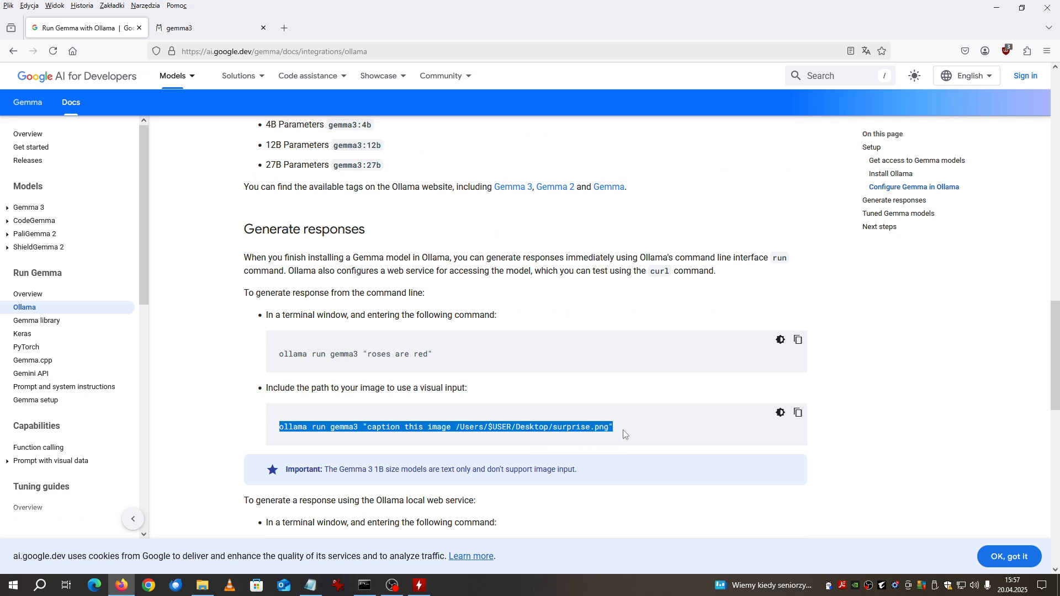
{"action": "double_click", "coordinate": [343, 426]}
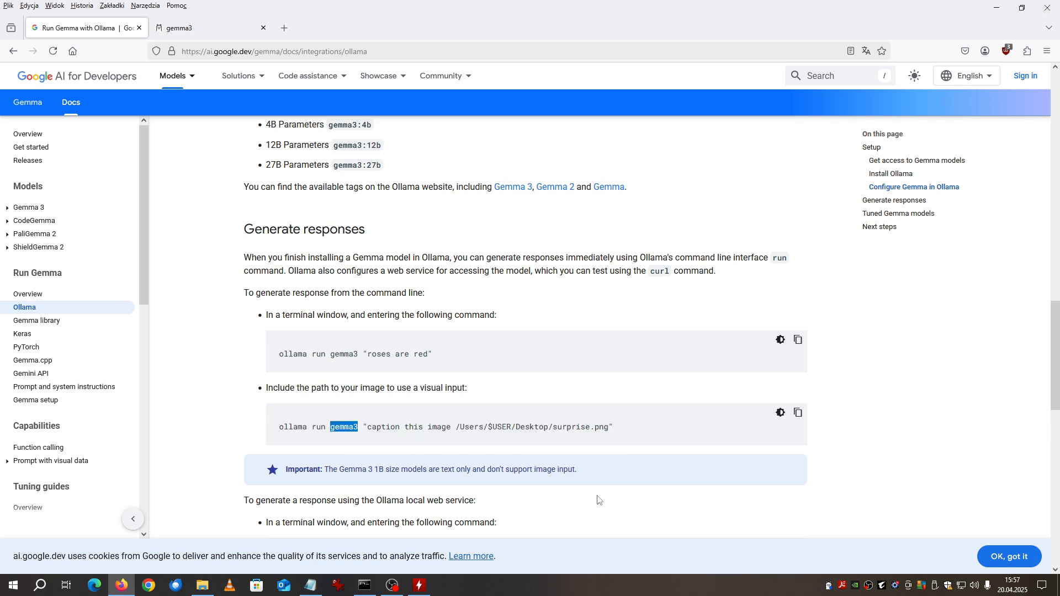
{"action": "mouse_move", "coordinate": [365, 476]}
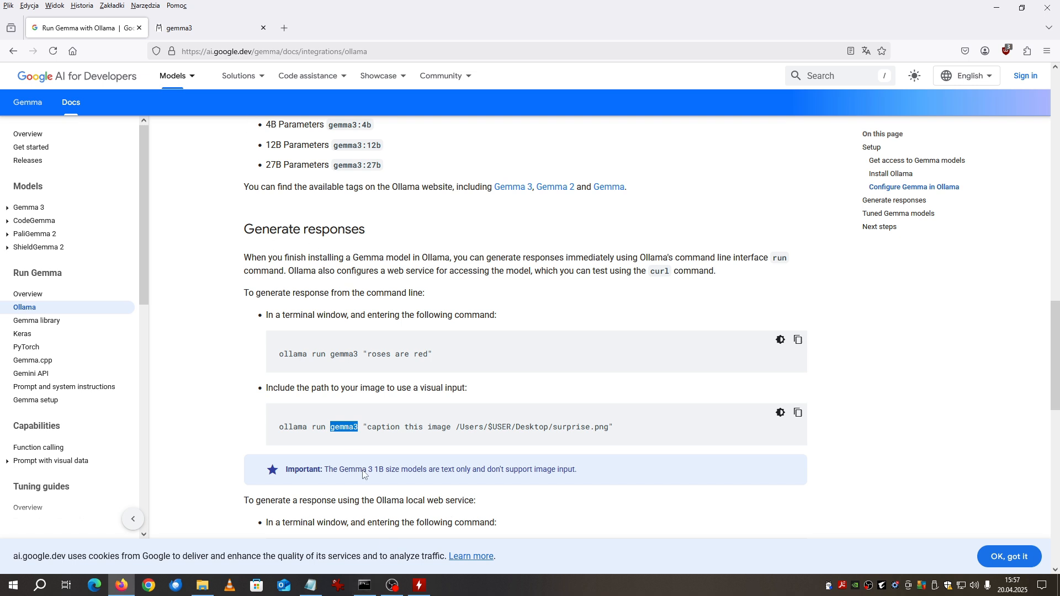
{"action": "mouse_move", "coordinate": [211, 38]}
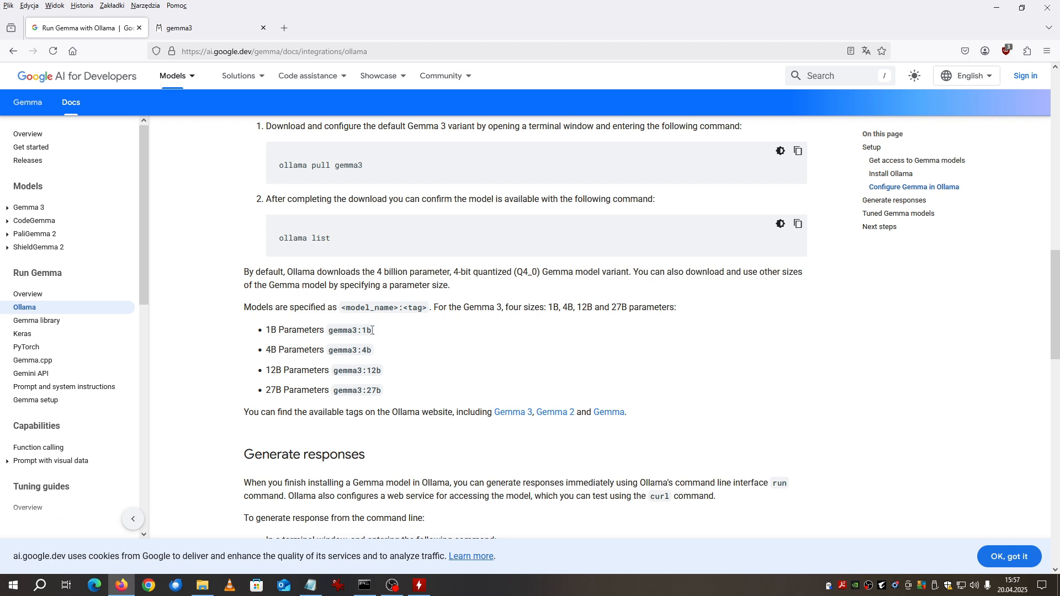
{"action": "double_click", "coordinate": [349, 330]}
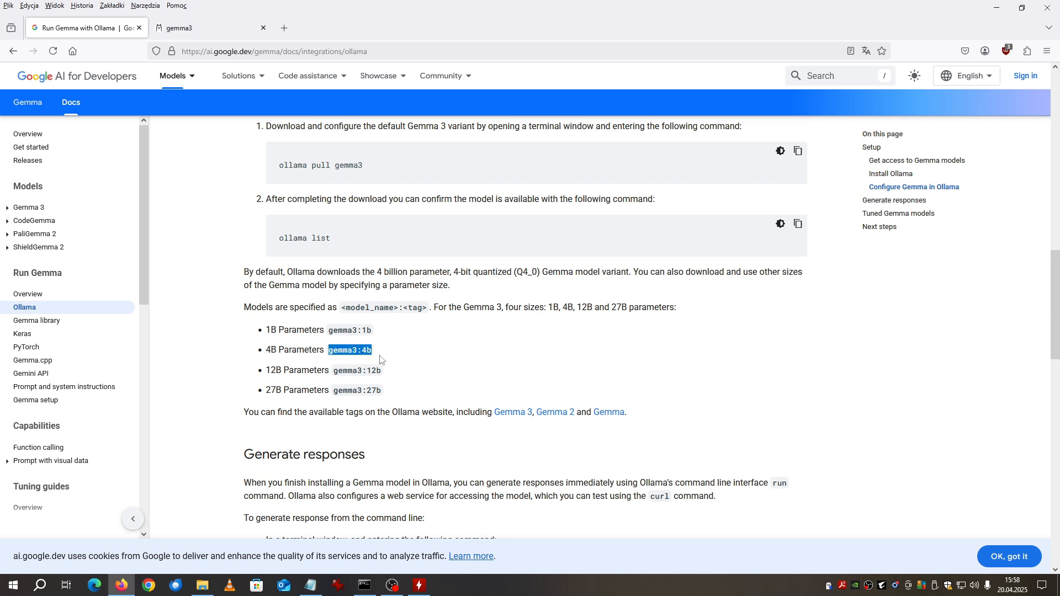
Step: Run ollama list, then ollama show gemma3:4b to see its 4.3B parameters and Q4_K_M quantization
{"action": "left_click", "coordinate": [364, 585]}
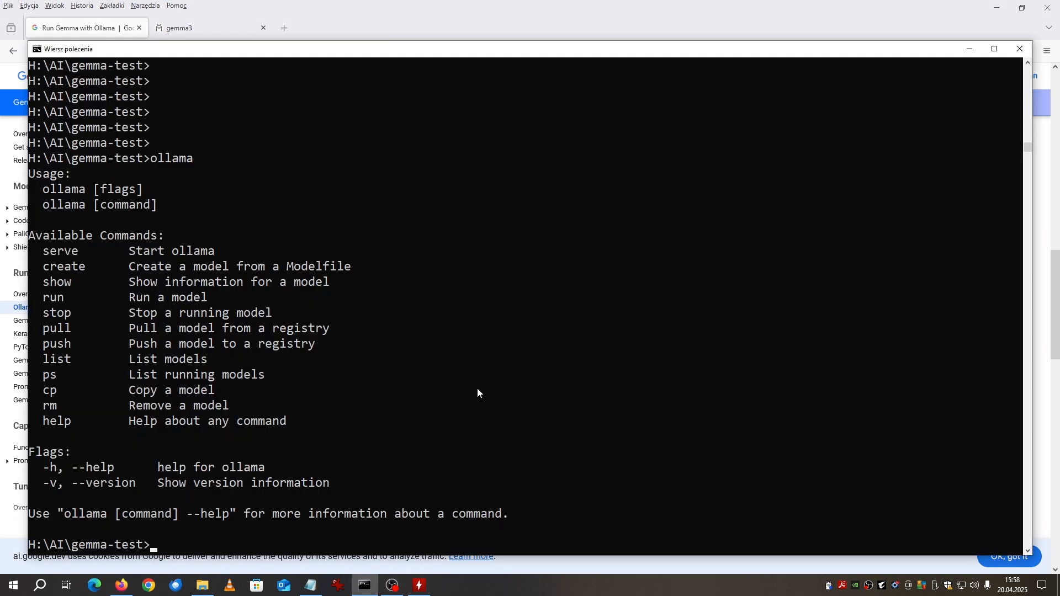
{"action": "type", "text": "ollama list"}
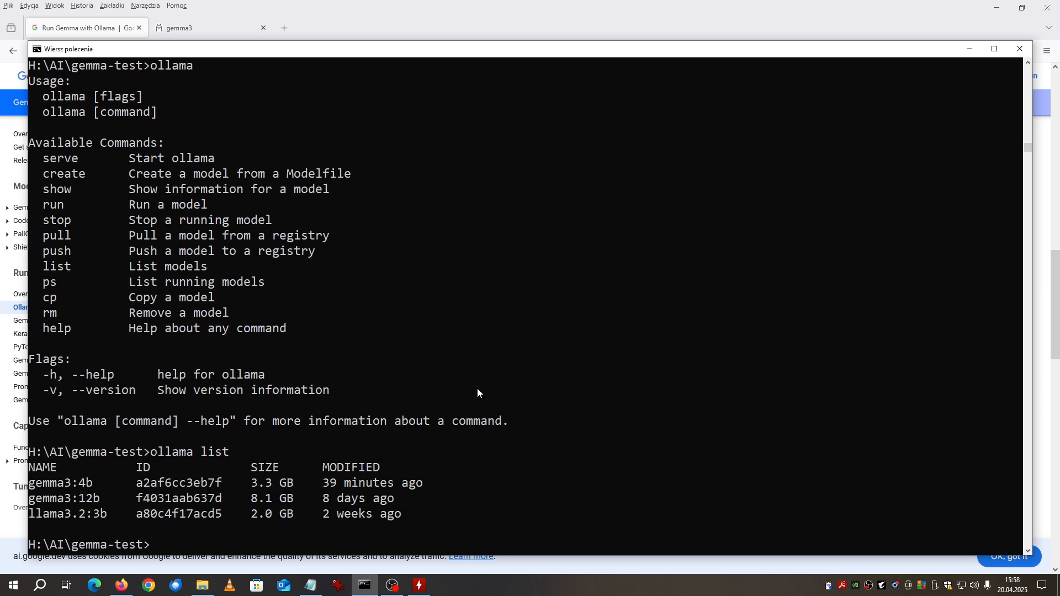
{"action": "type", "text": "ollama s"}
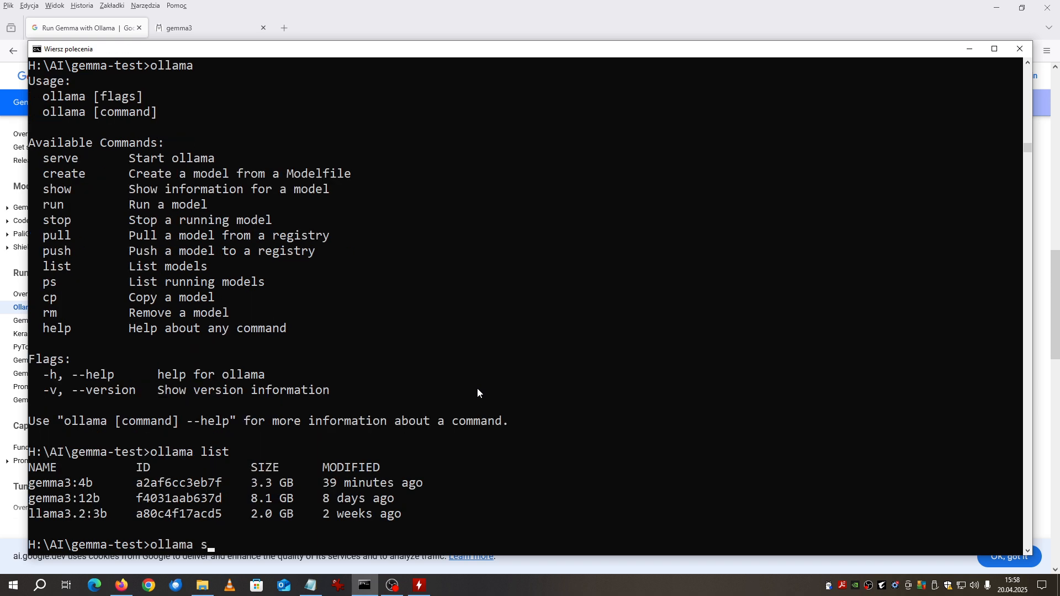
{"action": "type", "text": "how"}
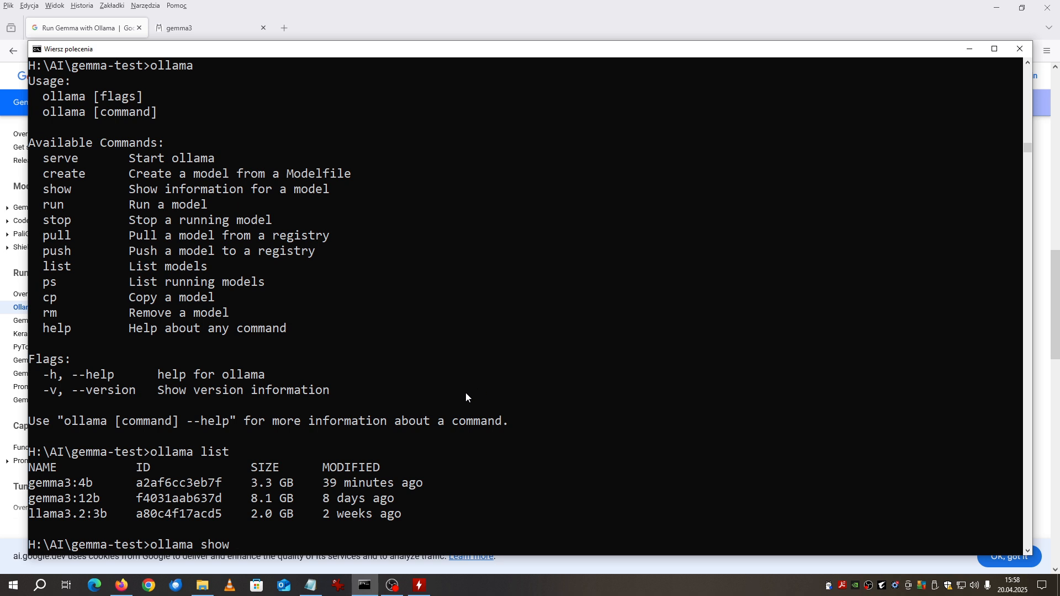
{"action": "type", "text": "gemme"}
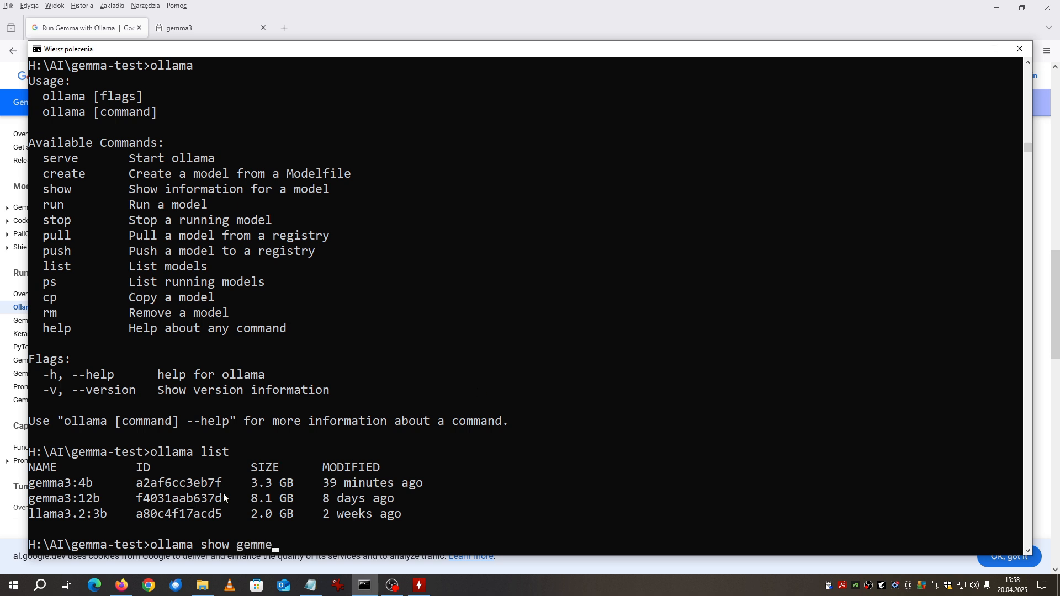
{"action": "type", "text": "3:4b"}
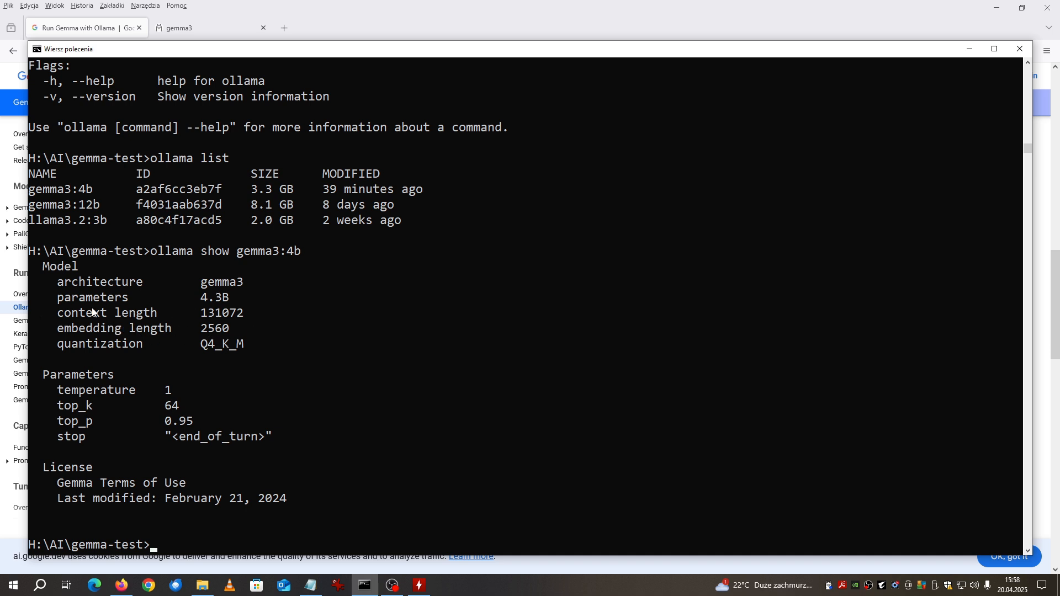
{"action": "mouse_move", "coordinate": [256, 292]}
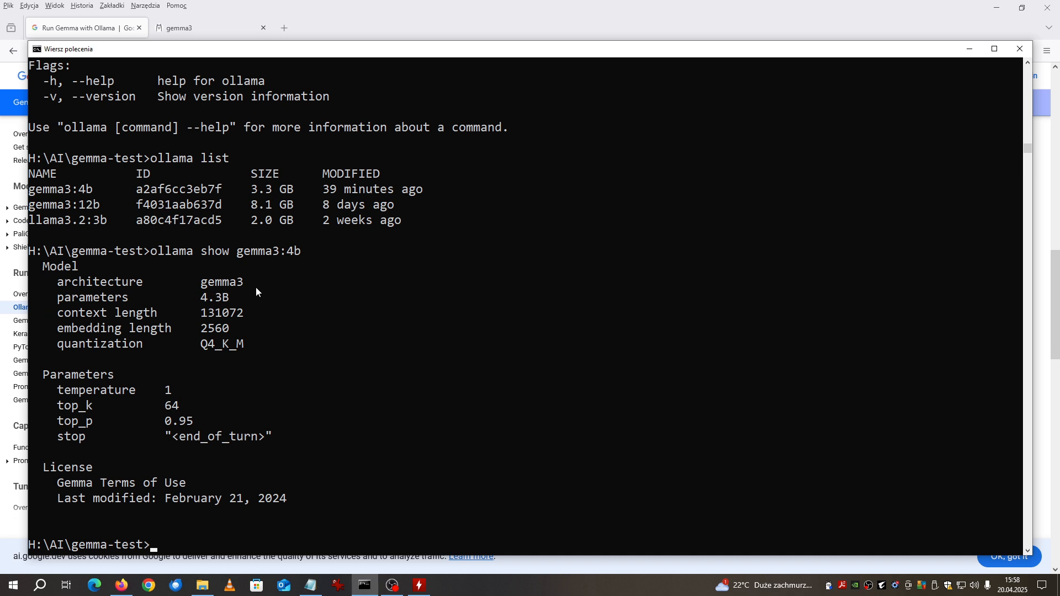
{"action": "mouse_move", "coordinate": [231, 365]}
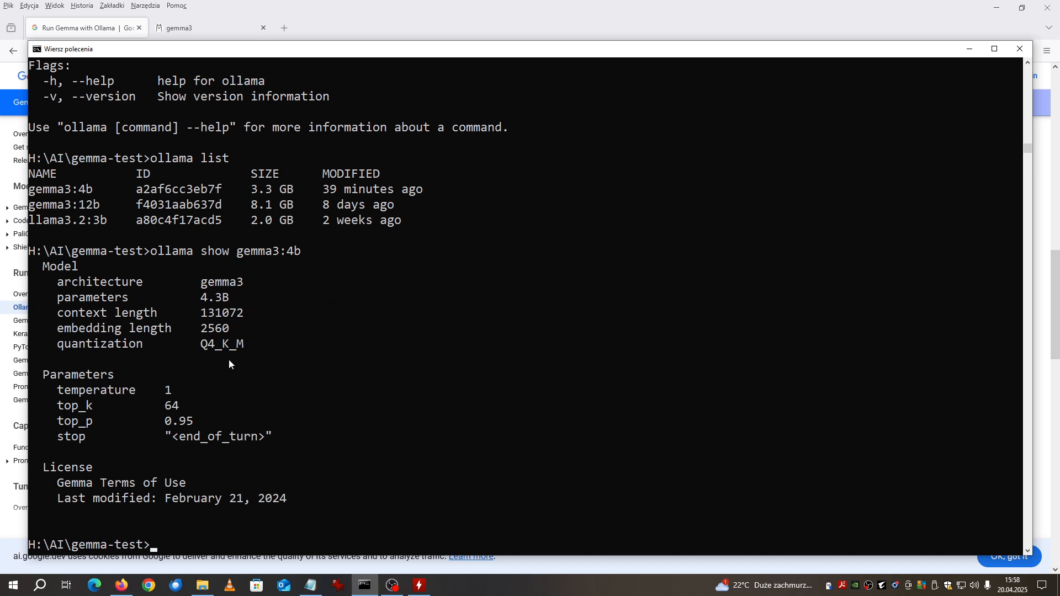
{"action": "mouse_move", "coordinate": [585, 400]}
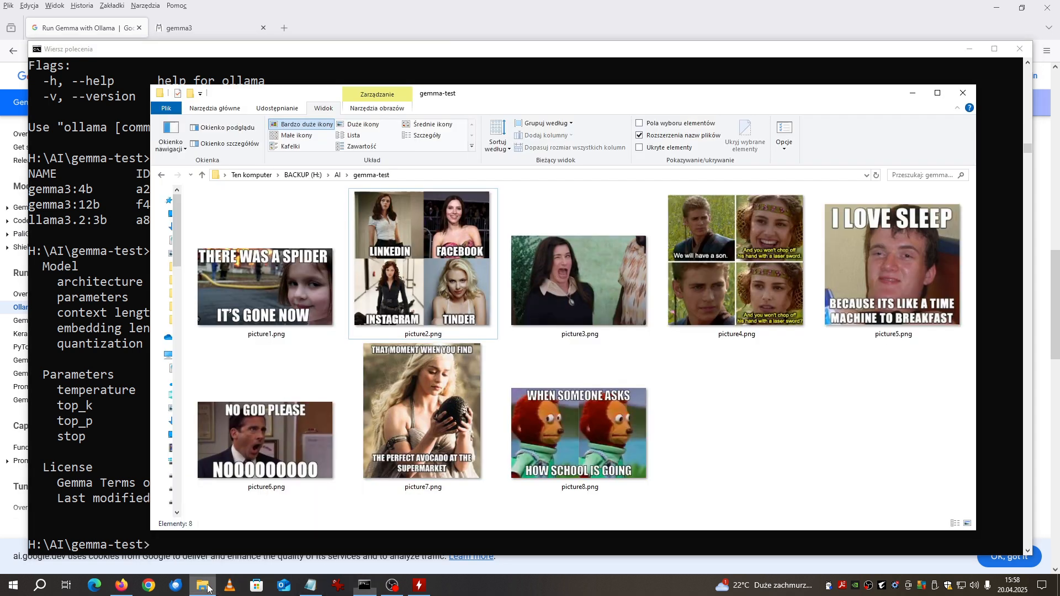
Step: View the gemma-test folder's eight meme pictures, then return to the command prompt
{"action": "left_click", "coordinate": [892, 263]}
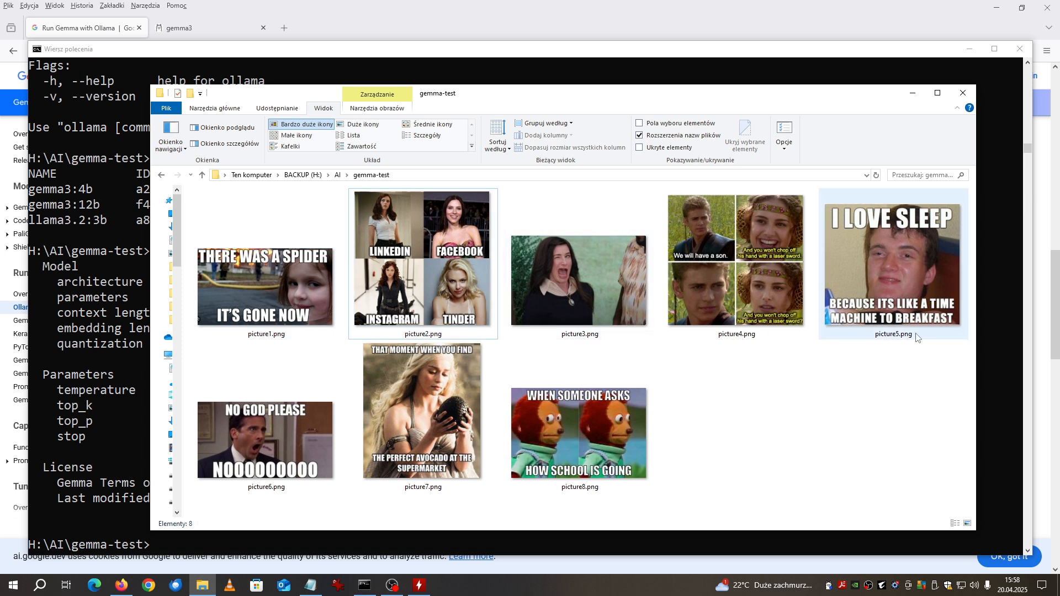
{"action": "left_click", "coordinate": [265, 439]}
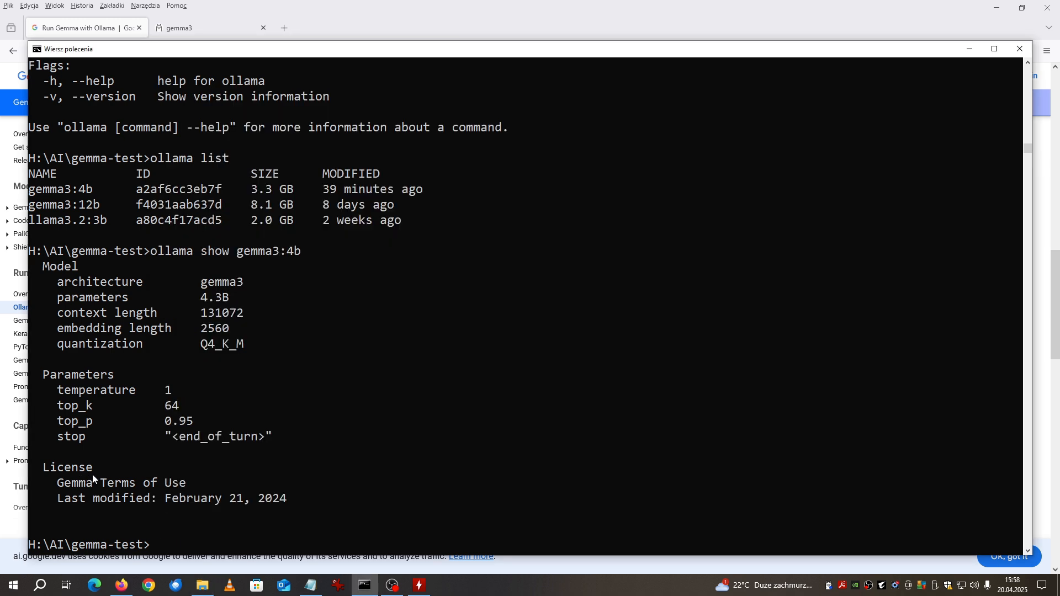
Step: List the folder's eight PNGs with dir and have gemma3:4b describe picture1.png
{"action": "type", "text": "dir"}
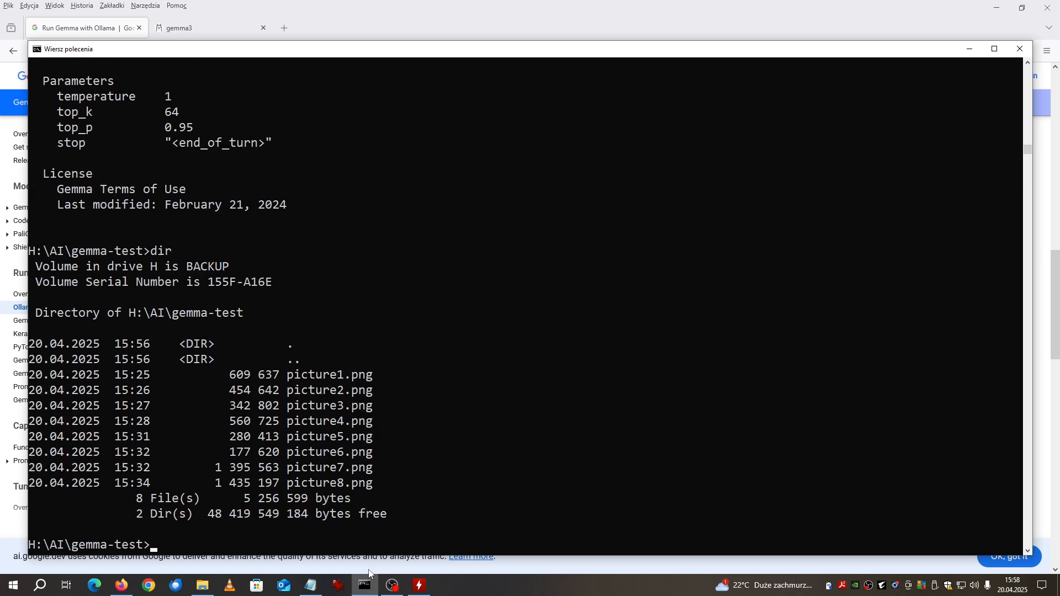
{"action": "left_click", "coordinate": [309, 586]}
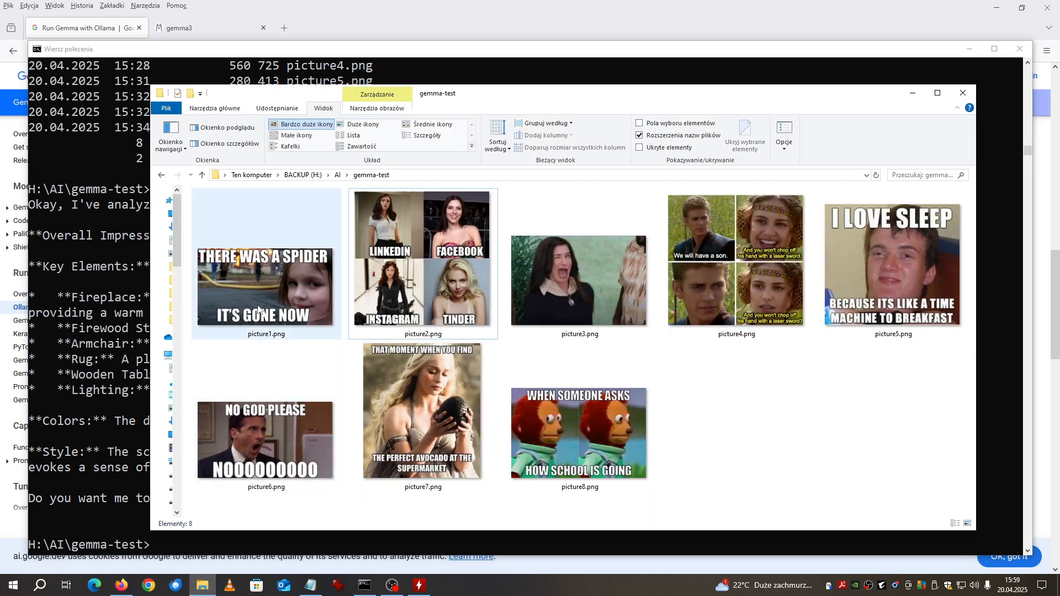
Step: View picture1.png full size, revealing a burning-house spider meme, then close the viewer
{"action": "left_click", "coordinate": [265, 284]}
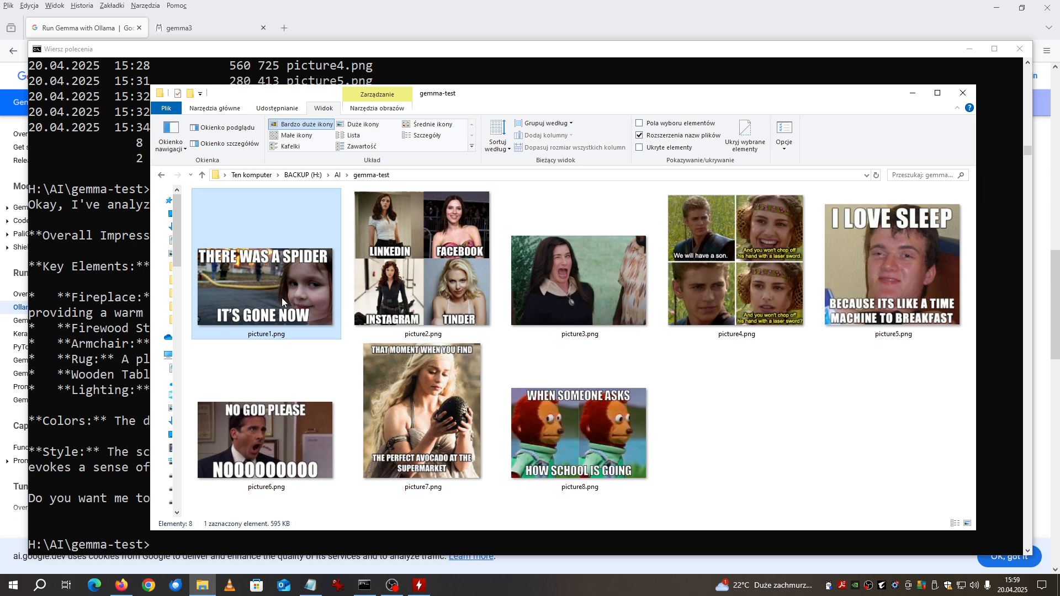
{"action": "double_click", "coordinate": [281, 300]}
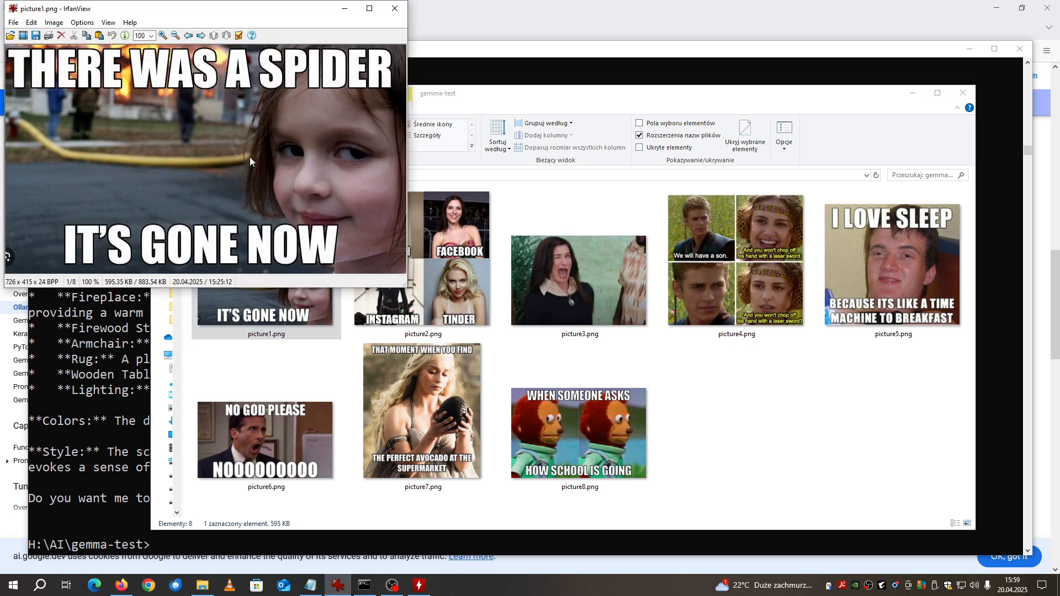
{"action": "left_click", "coordinate": [393, 9]}
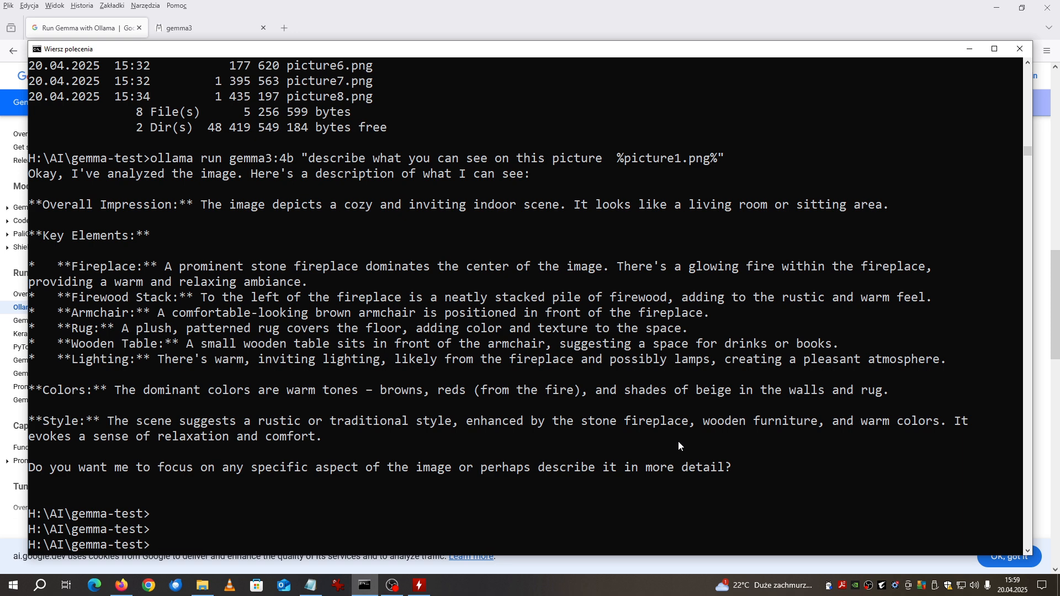
{"action": "mouse_move", "coordinate": [451, 566]}
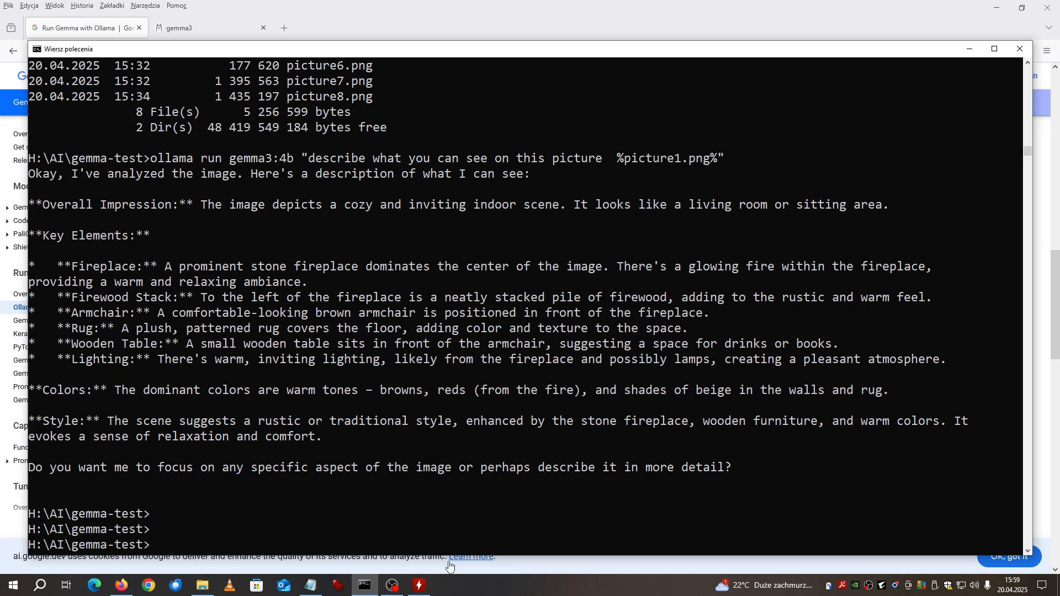
{"action": "left_click", "coordinate": [202, 585]}
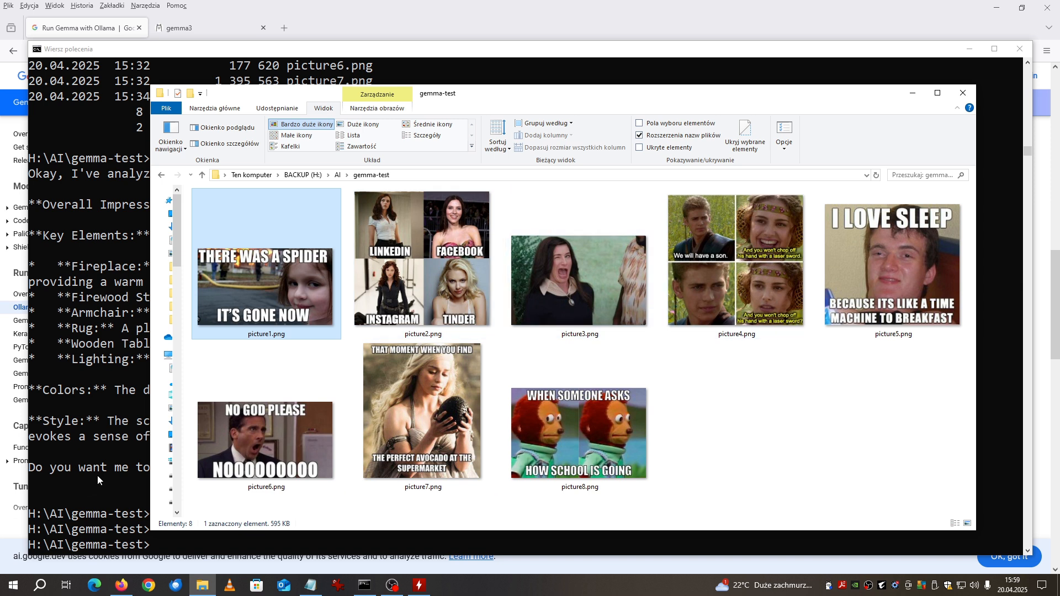
{"action": "mouse_move", "coordinate": [94, 463]}
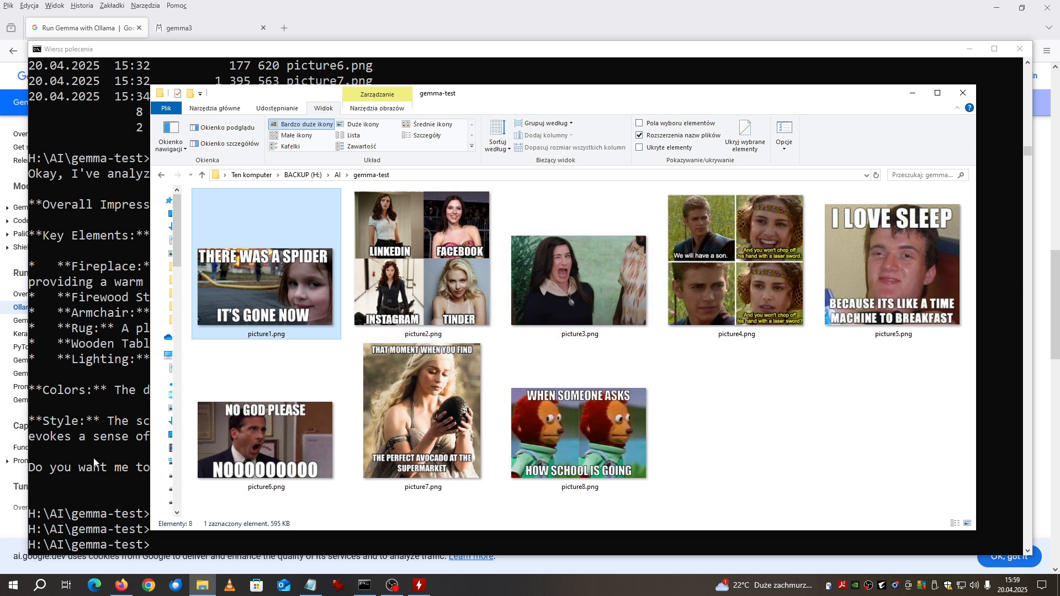
{"action": "mouse_move", "coordinate": [105, 464]}
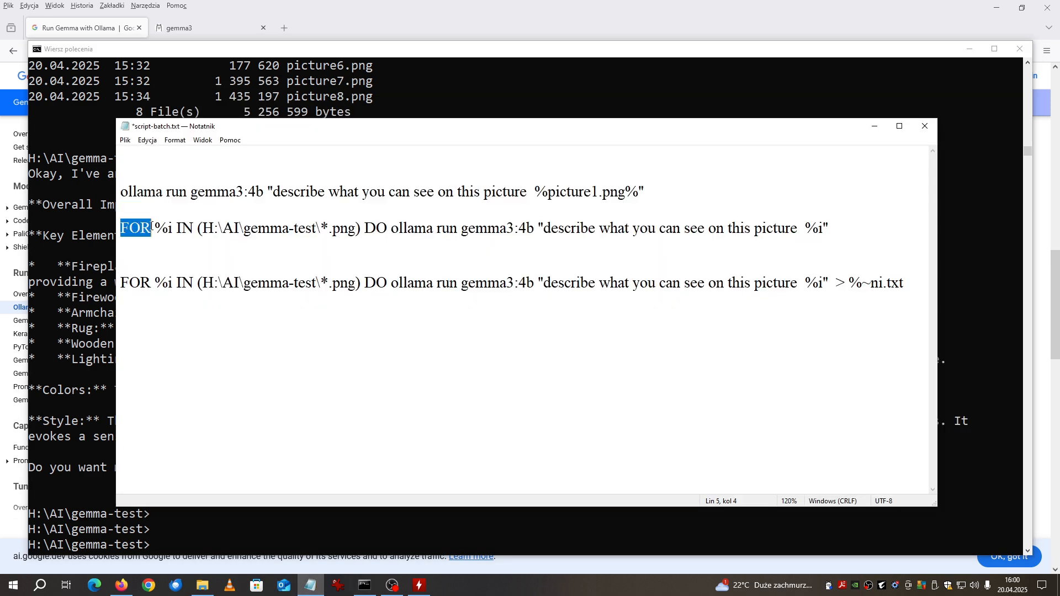
Step: Select and copy the first FOR %i IN (H:\AI\gemma-test\*.png) DO ollama run line
{"action": "left_click_drag", "start_coordinate": [119, 227], "coordinate": [348, 228]}
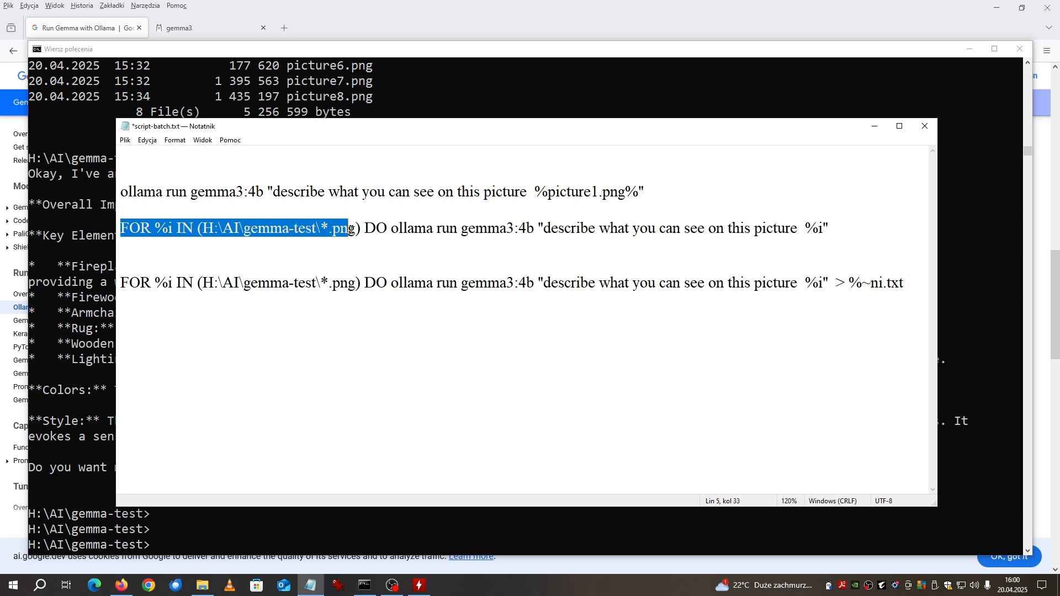
{"action": "left_click_drag", "start_coordinate": [348, 228], "coordinate": [426, 227]}
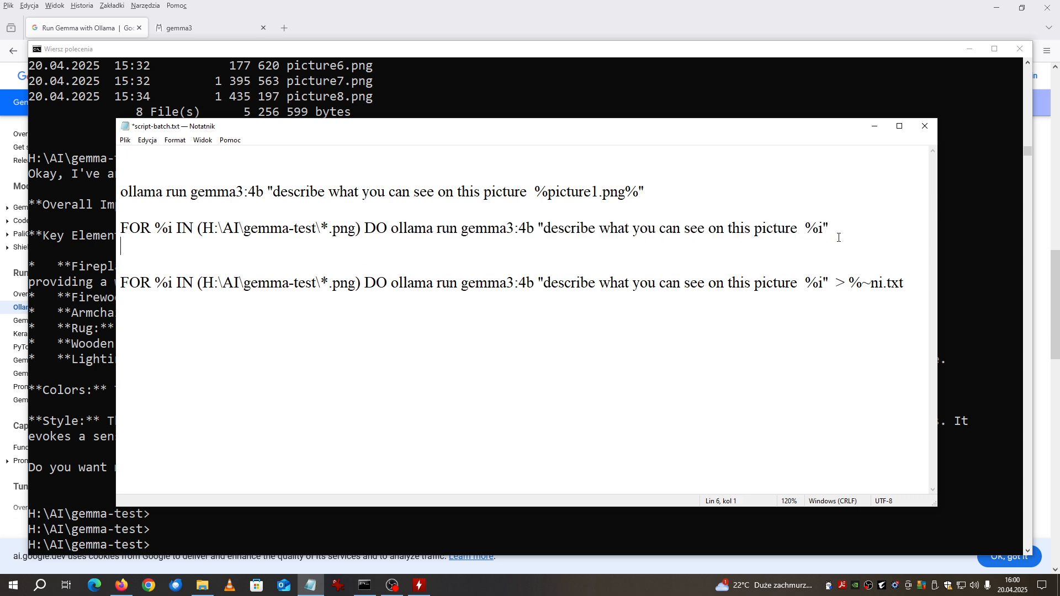
{"action": "double_click", "coordinate": [812, 228]}
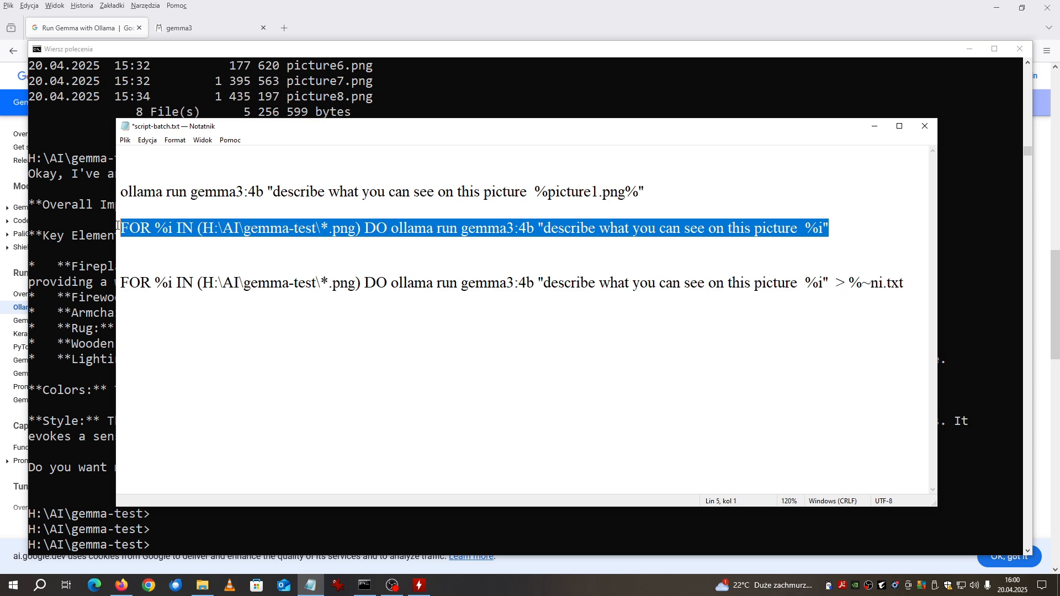
{"action": "mouse_move", "coordinate": [95, 486]}
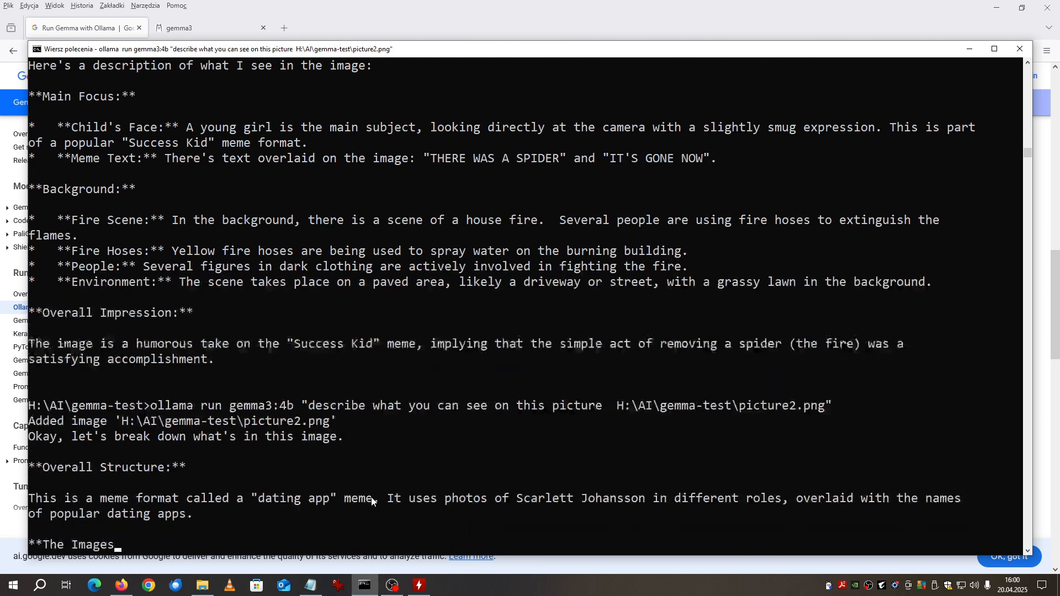
Step: Scroll through the loop output to read gemma3:4b's description of picture8.png, the Curious George meme
{"action": "scroll", "scroll_direction": "down", "scroll_amount": 3}
{"action": "type", "text": "ollama run gemma3:4b \"describe what you can see on this picture  H:\\AI\\gemma-test\\picture3.png\""}
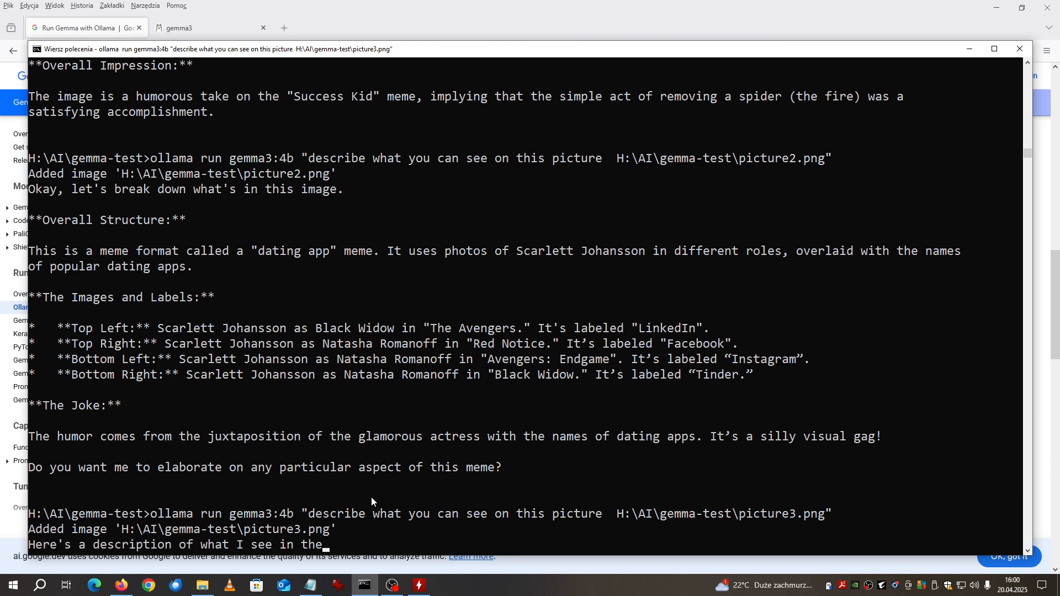
{"action": "scroll", "scroll_direction": "down", "scroll_amount": 3}
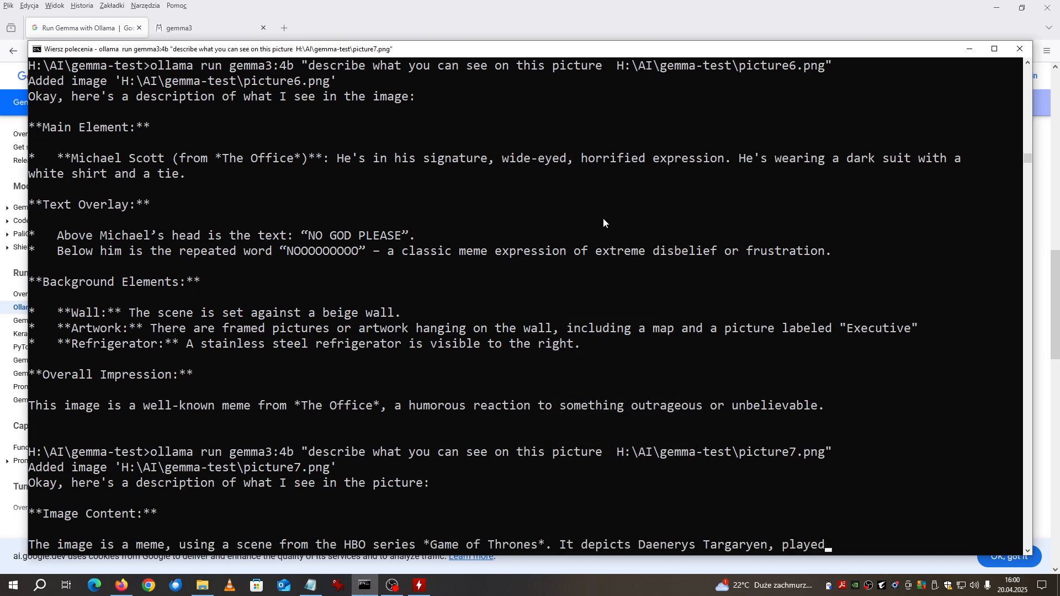
{"action": "scroll", "scroll_direction": "down", "scroll_amount": 3}
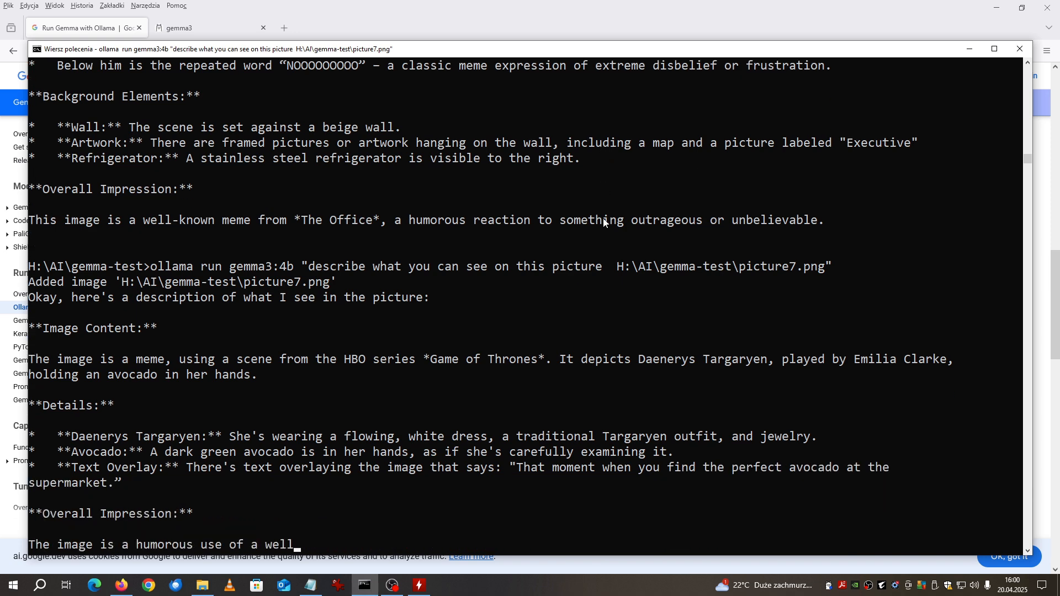
{"action": "scroll", "scroll_direction": "down", "scroll_amount": 3}
{"action": "type", "text": "ollama run gemma3:4b \"describe what you can see on this picture  H:\\AI\\gemma-test\\picture8.png\""}
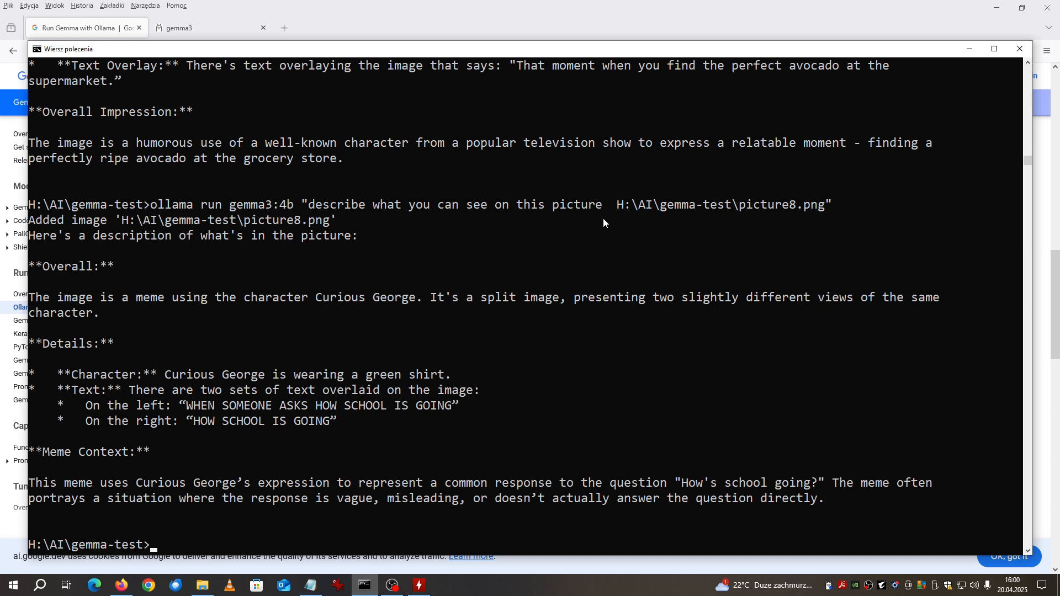
{"action": "mouse_move", "coordinate": [168, 463]}
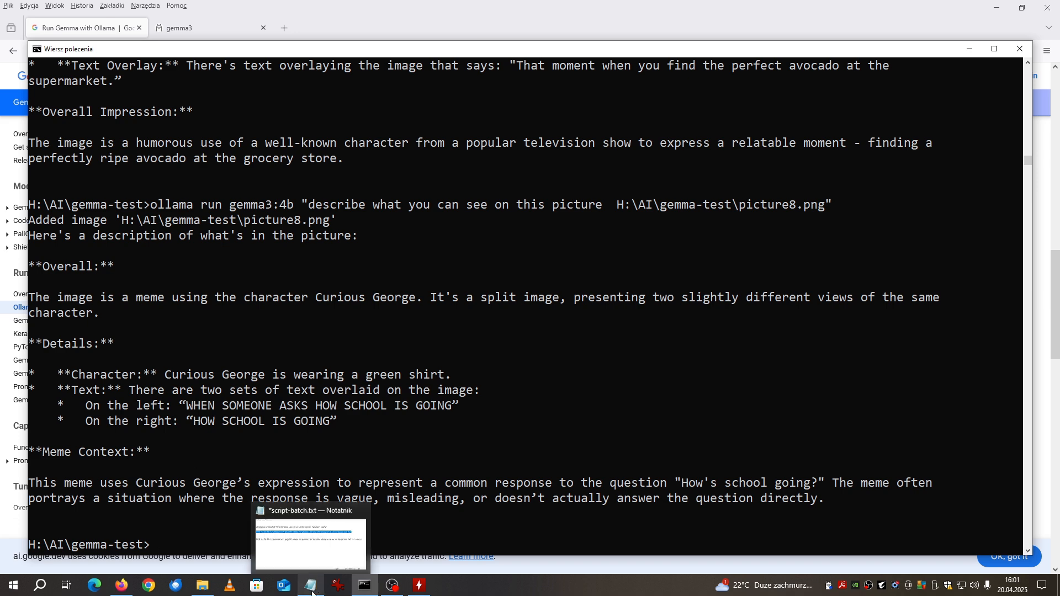
{"action": "left_click", "coordinate": [310, 585]}
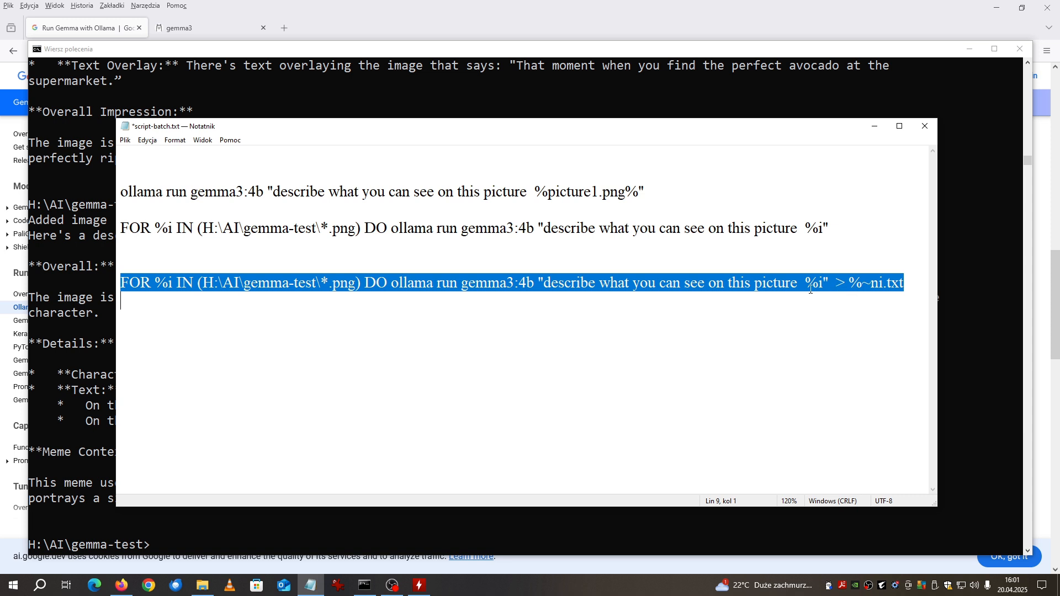
{"action": "mouse_move", "coordinate": [886, 307]}
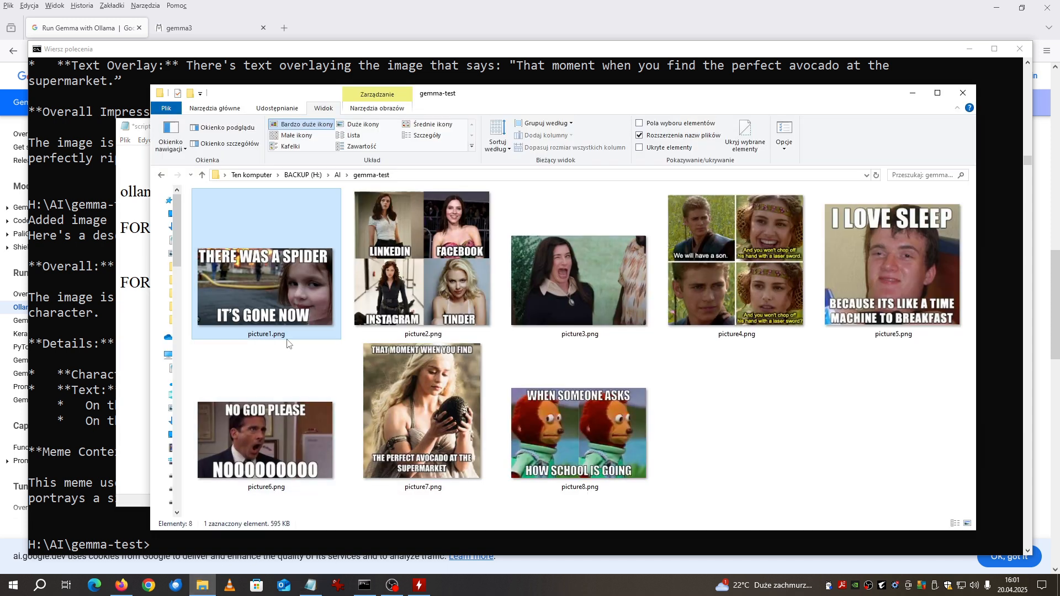
{"action": "mouse_move", "coordinate": [262, 336]}
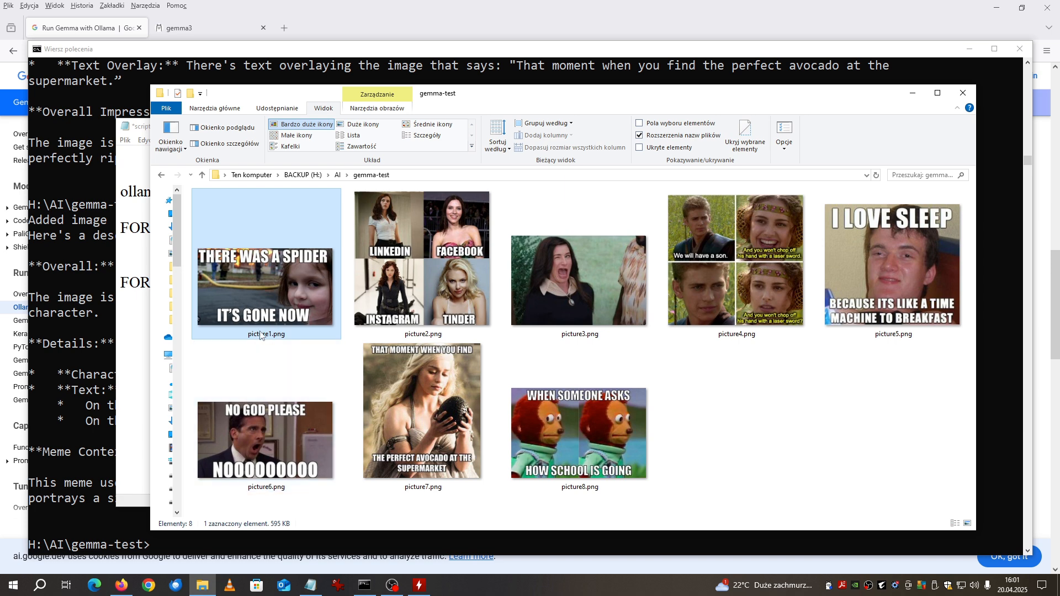
{"action": "mouse_move", "coordinate": [956, 137]}
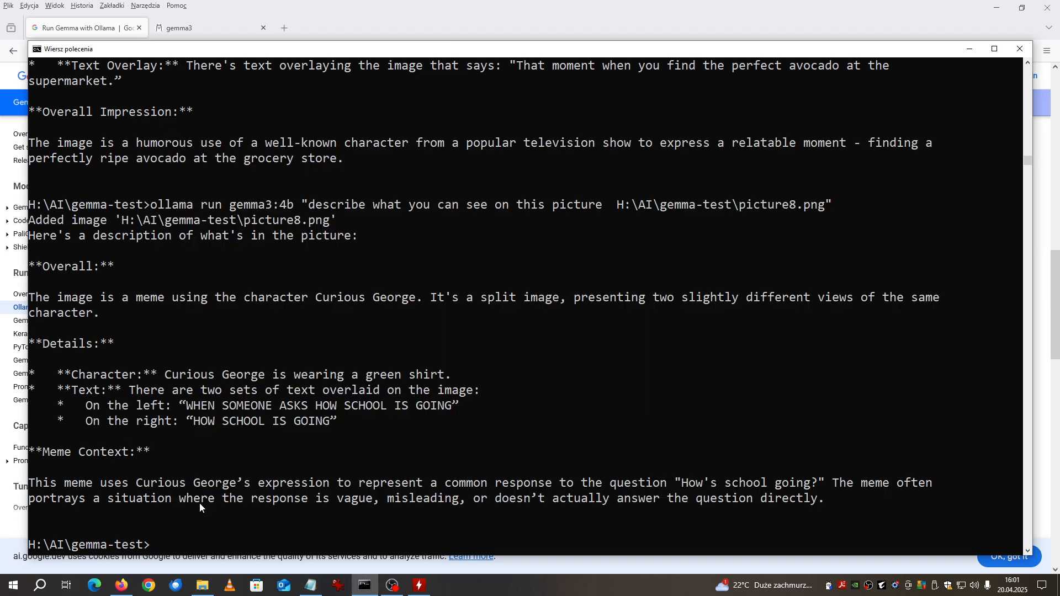
Step: Run the FOR loop so gemma3:4b writes each PNG's description to a matching %~ni.txt file
{"action": "type", "text": "FOR %i IN (H:\\AI\\gemma-test\\*.png) DO ollama run gemma3:4b \"describe what you can see on this picture  %i\"  > %~ni.txt"}
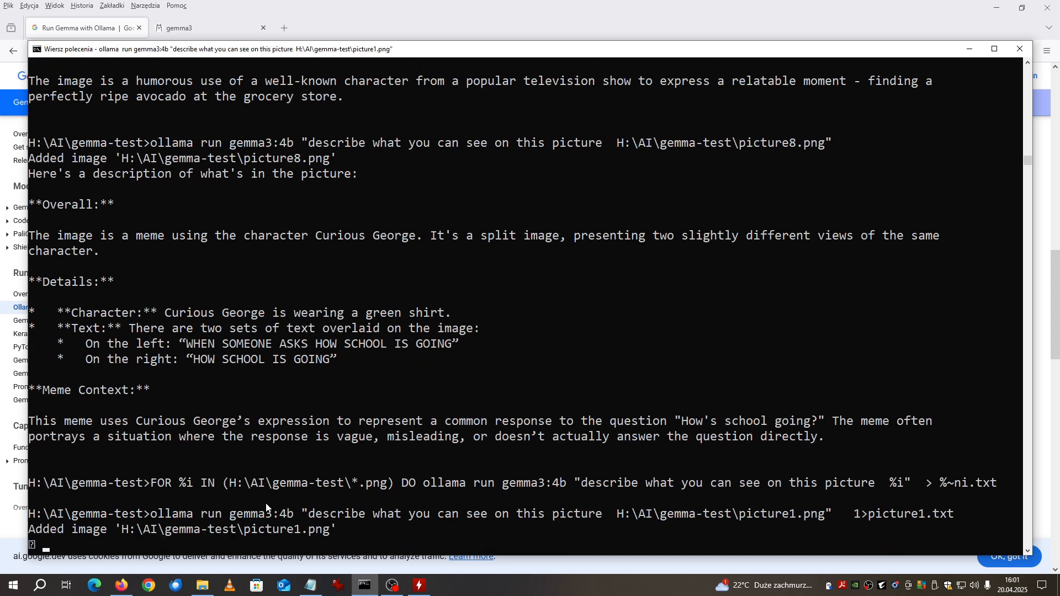
{"action": "mouse_move", "coordinate": [290, 530]}
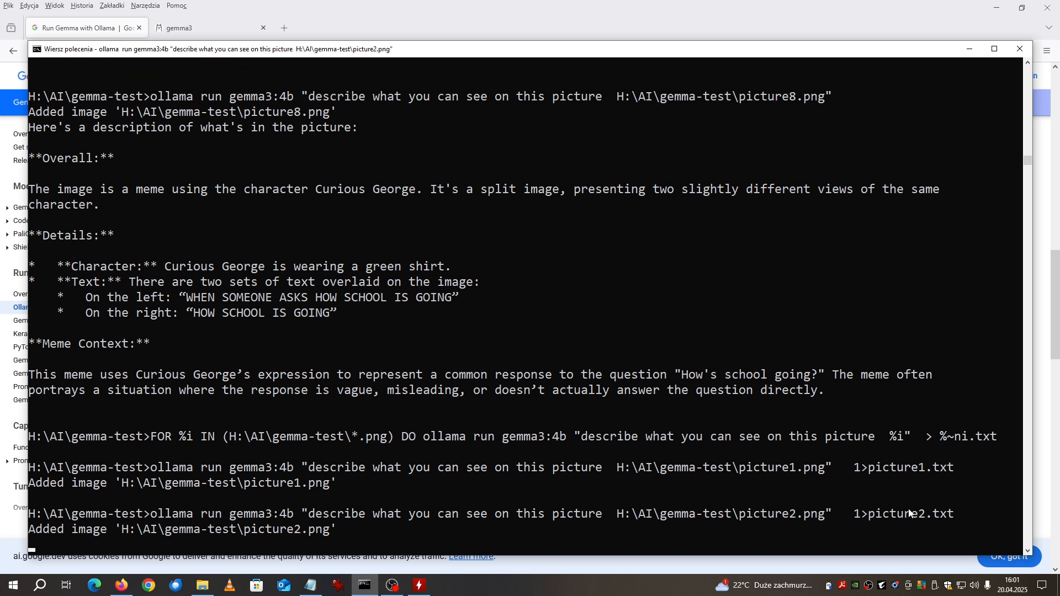
{"action": "mouse_move", "coordinate": [901, 492]}
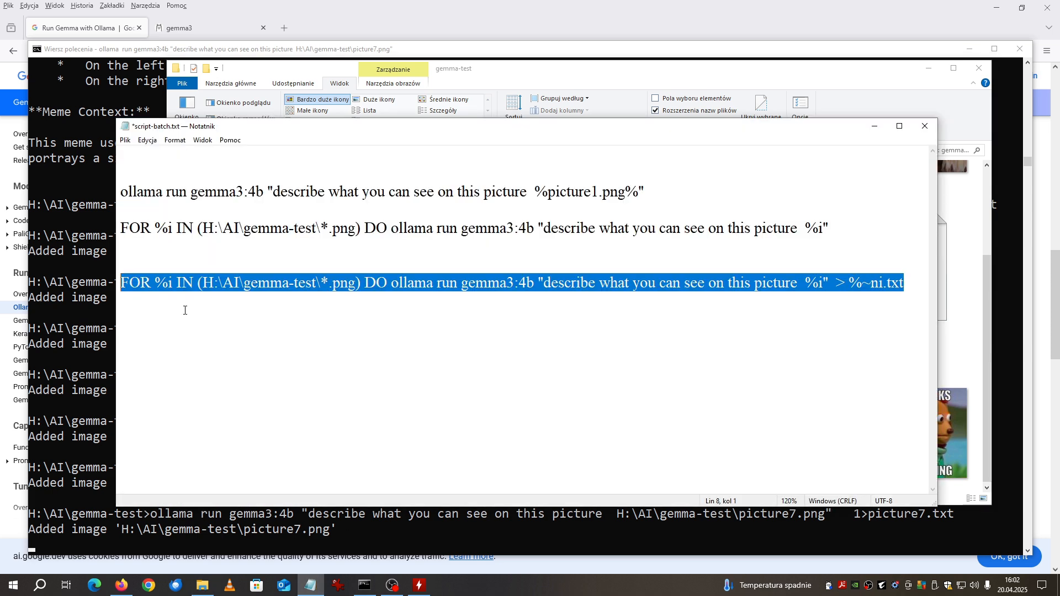
Step: Duplicate the saving FOR loop line and change its model to gemma3:12b
{"action": "right_click", "coordinate": [144, 286]}
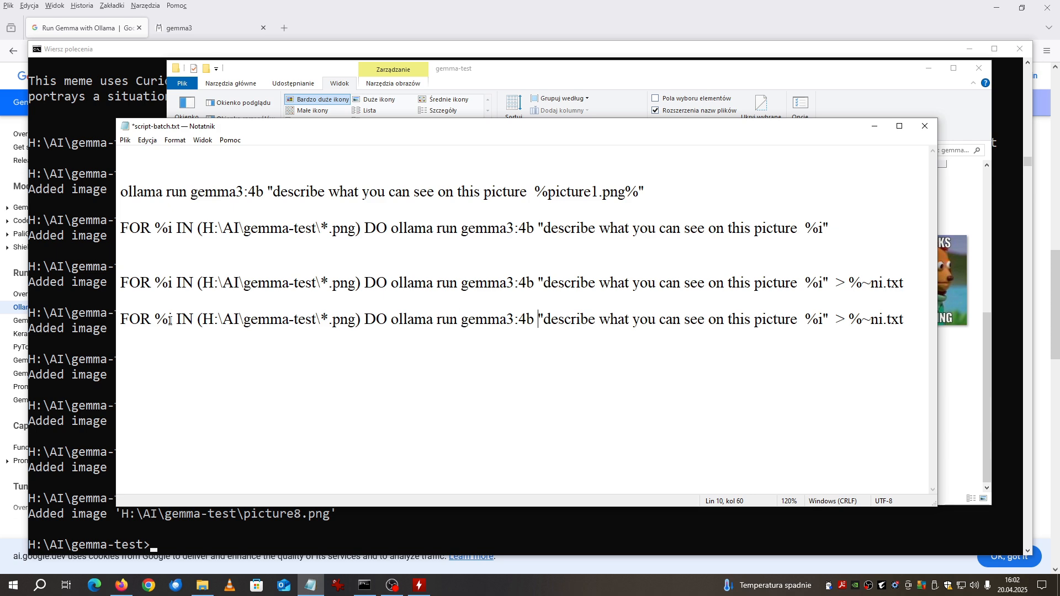
{"action": "type", "text": "12"}
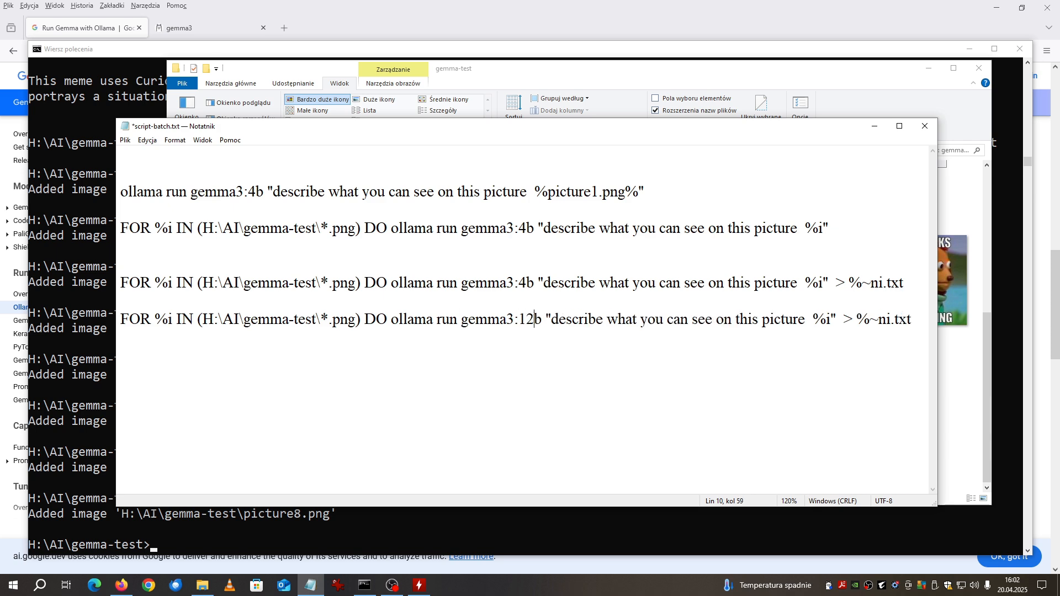
{"action": "mouse_move", "coordinate": [541, 414]}
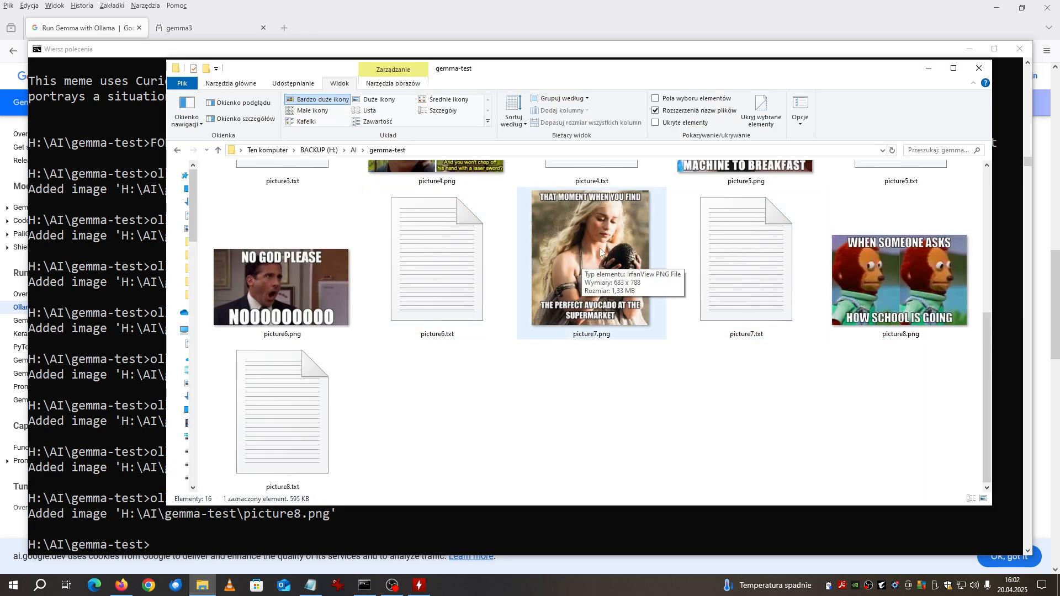
{"action": "mouse_move", "coordinate": [587, 218]}
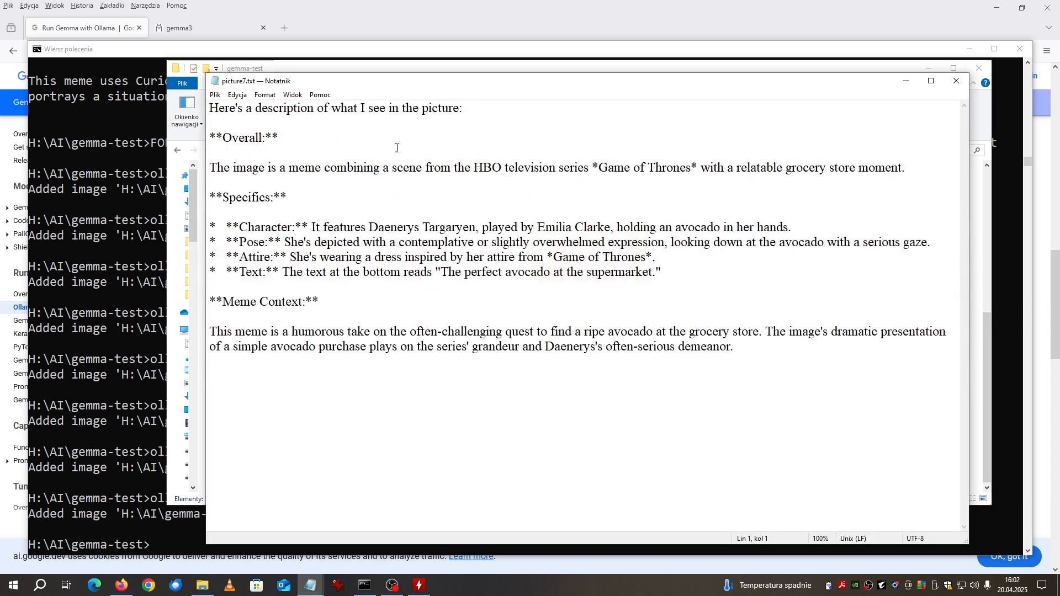
Step: Read the picture7 and picture2 descriptions, marking the Game of Thrones part
{"action": "left_click_drag", "start_coordinate": [441, 168], "coordinate": [697, 168]}
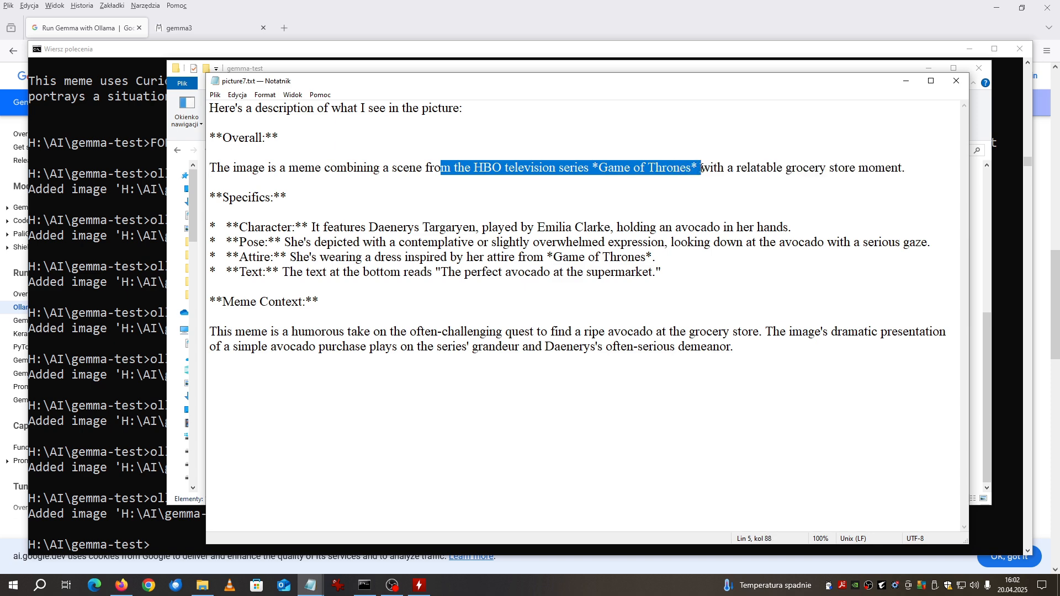
{"action": "mouse_move", "coordinate": [837, 175]}
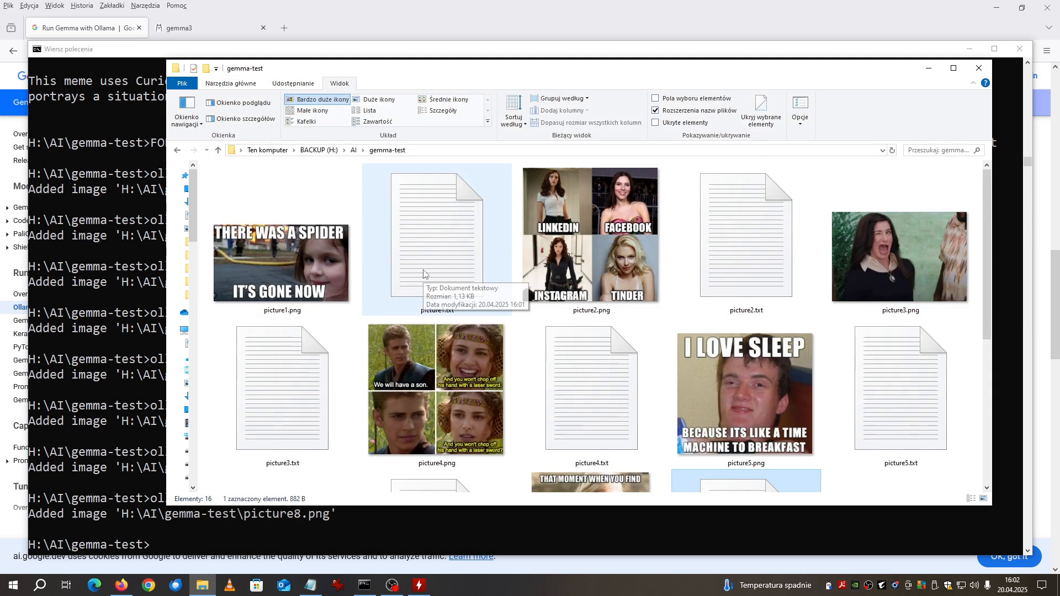
{"action": "double_click", "coordinate": [437, 234]}
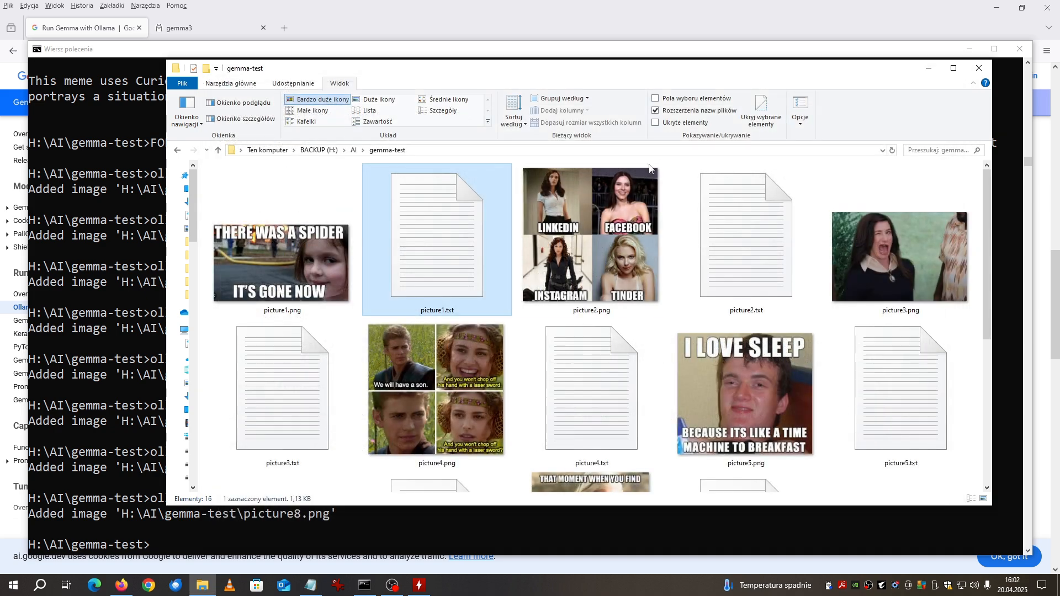
{"action": "double_click", "coordinate": [746, 234]}
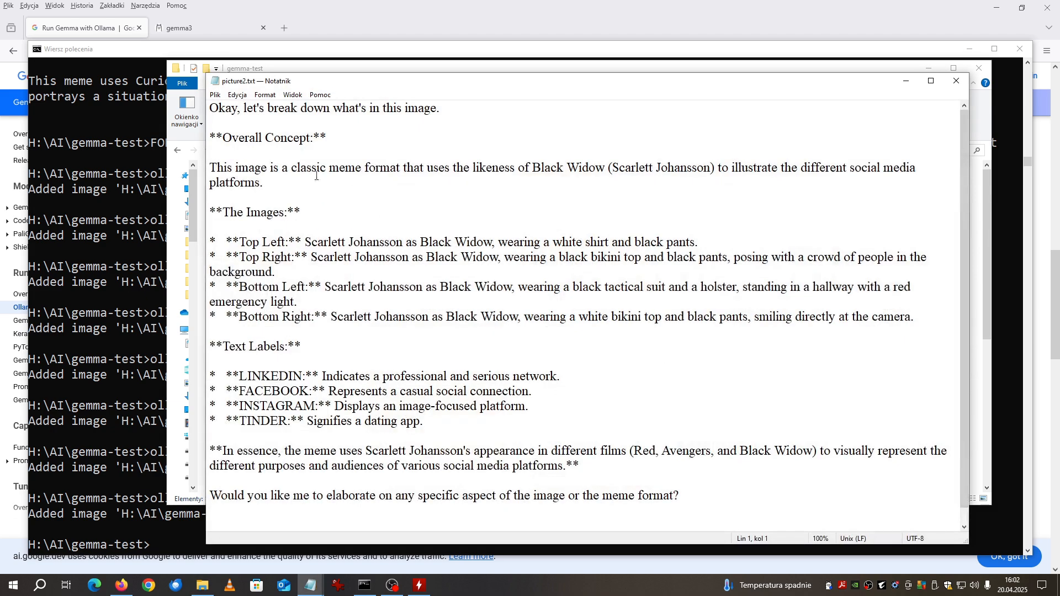
{"action": "mouse_move", "coordinate": [992, 129]}
{"action": "type", "text": "d"}
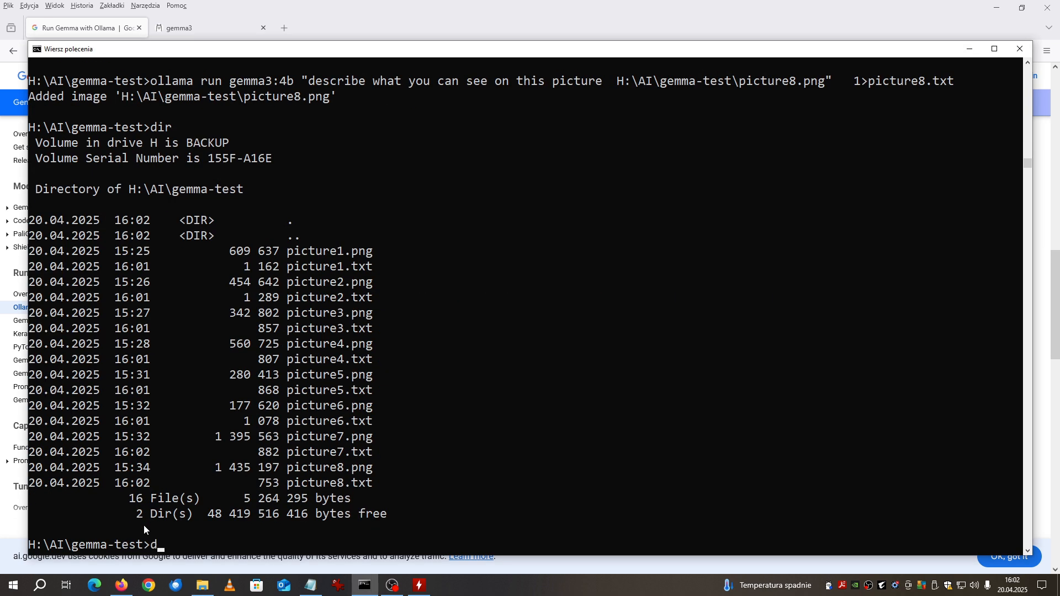
Step: Delete the txt files with del *.txt and rerun the loop with gemma3:12b
{"action": "type", "text": "el *"}
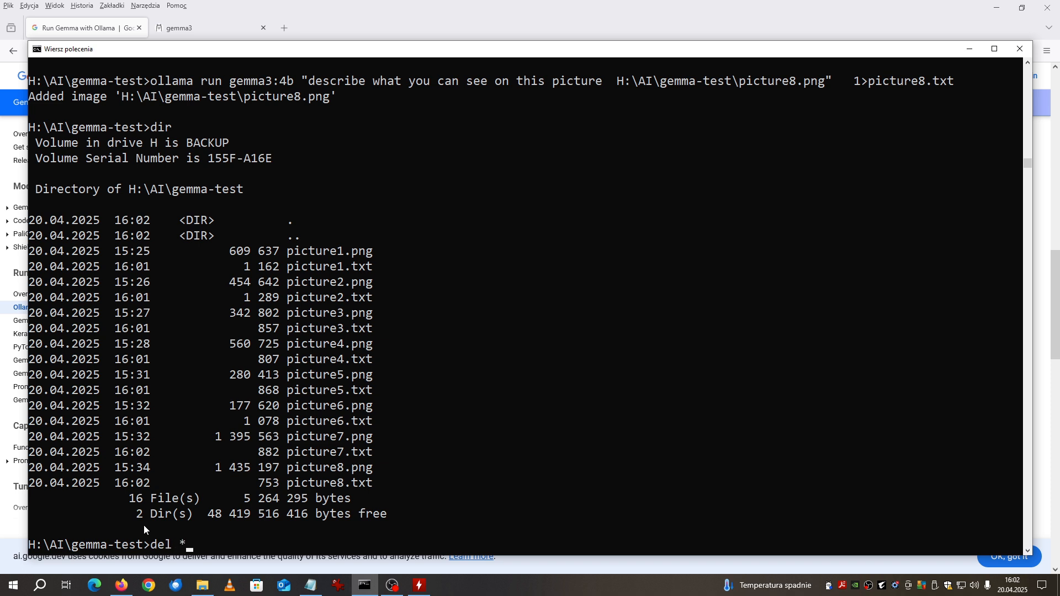
{"action": "type", "text": ".txt"}
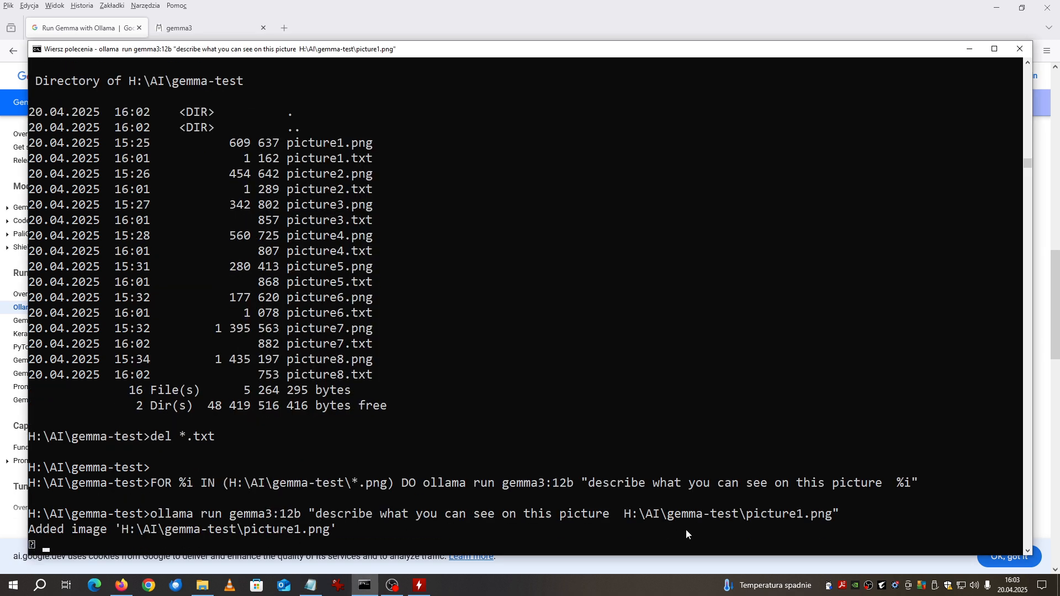
{"action": "mouse_move", "coordinate": [286, 506]}
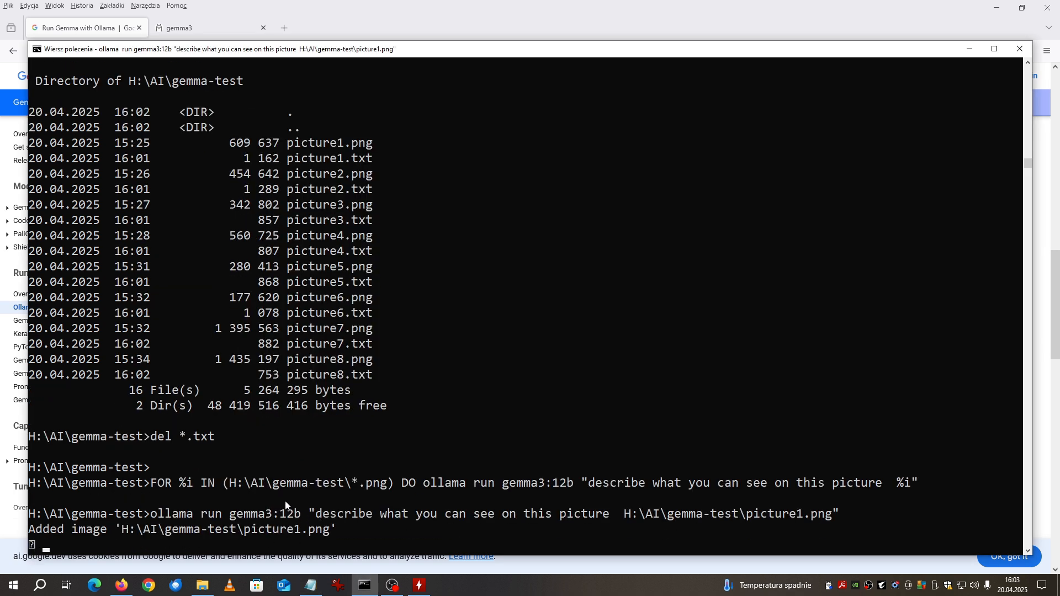
{"action": "mouse_move", "coordinate": [645, 432]}
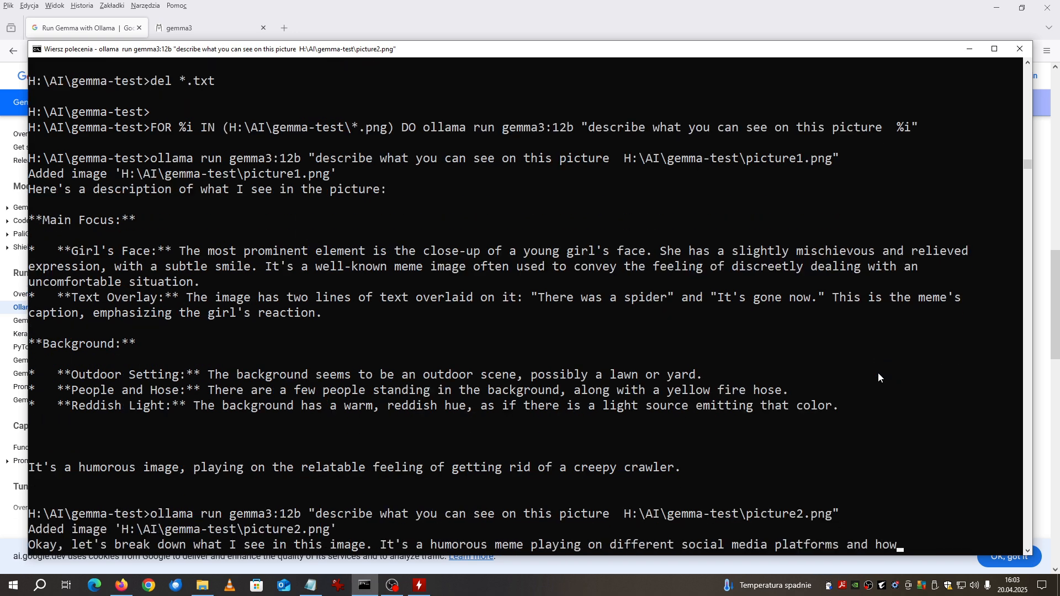
{"action": "scroll", "scroll_direction": "down", "scroll_amount": 3}
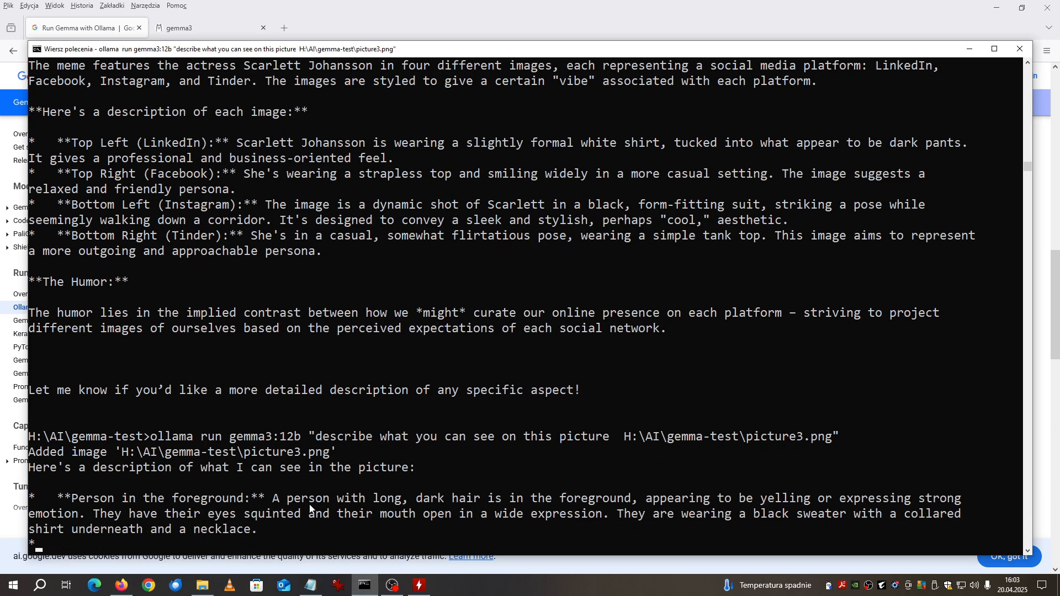
{"action": "scroll", "scroll_direction": "down", "scroll_amount": 3}
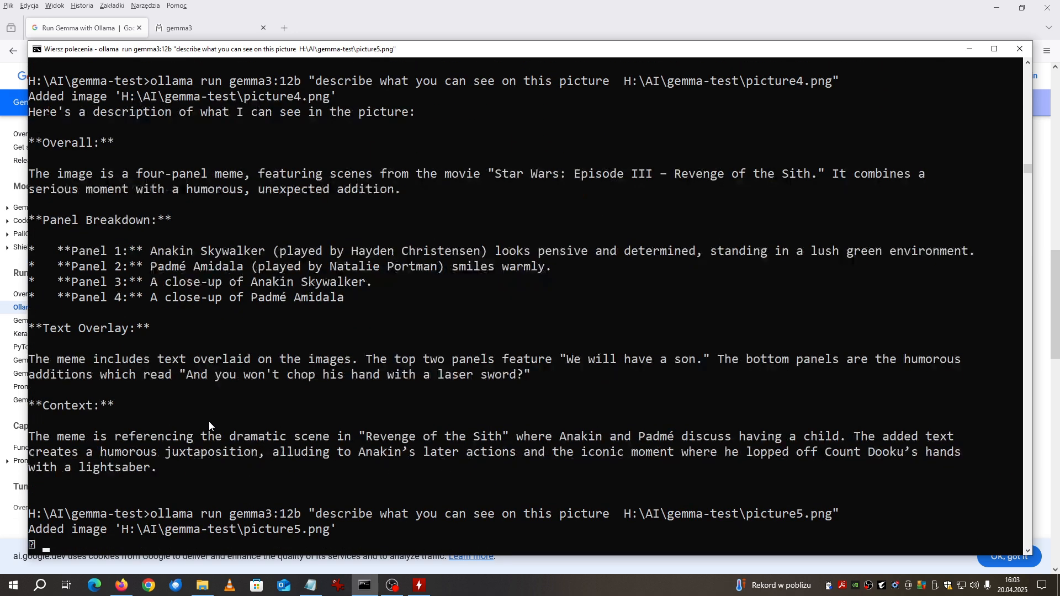
Step: Scroll the console output as gemma3:12b describes pictures 5 through 8
{"action": "scroll", "scroll_direction": "down", "scroll_amount": 3}
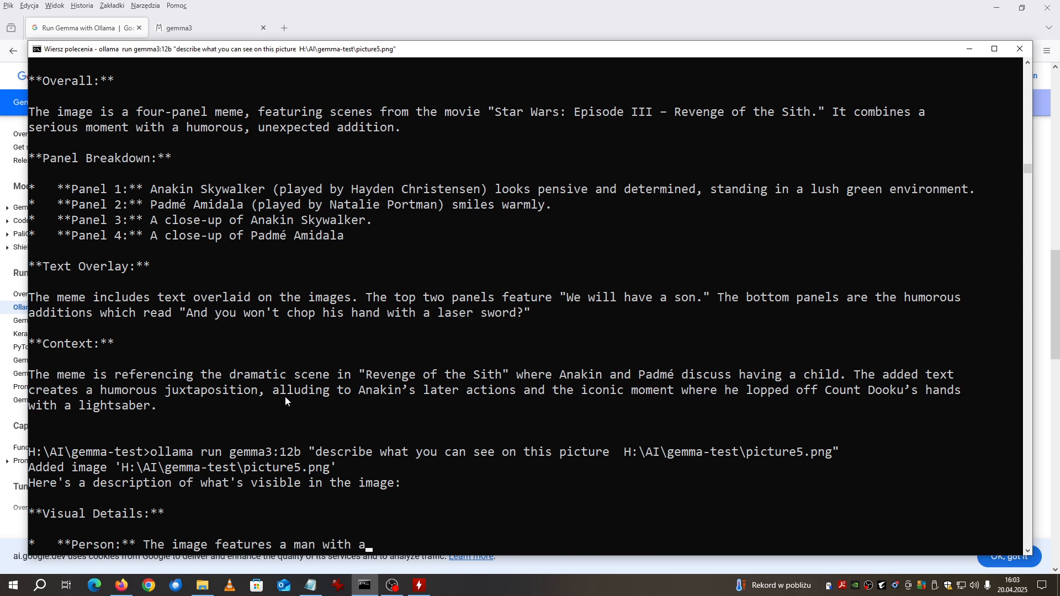
{"action": "scroll", "scroll_direction": "down", "scroll_amount": 3}
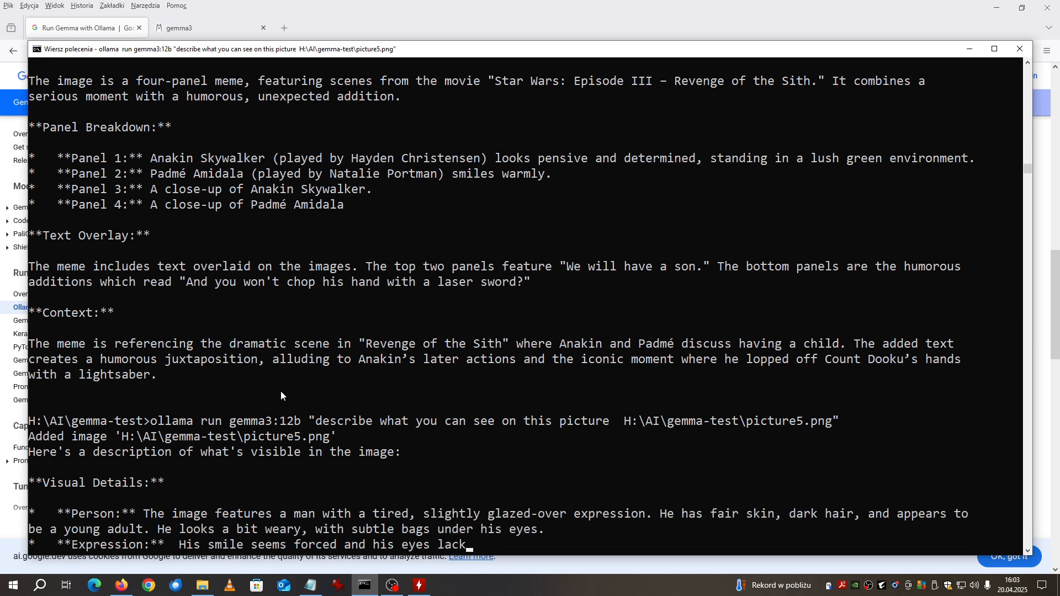
{"action": "scroll", "scroll_direction": "down", "scroll_amount": 3}
{"action": "type", "text": "ollama run gemma3:12b \"describe what you can see on this picture  H:\\AI\\gemma-test\\picture6.png\""}
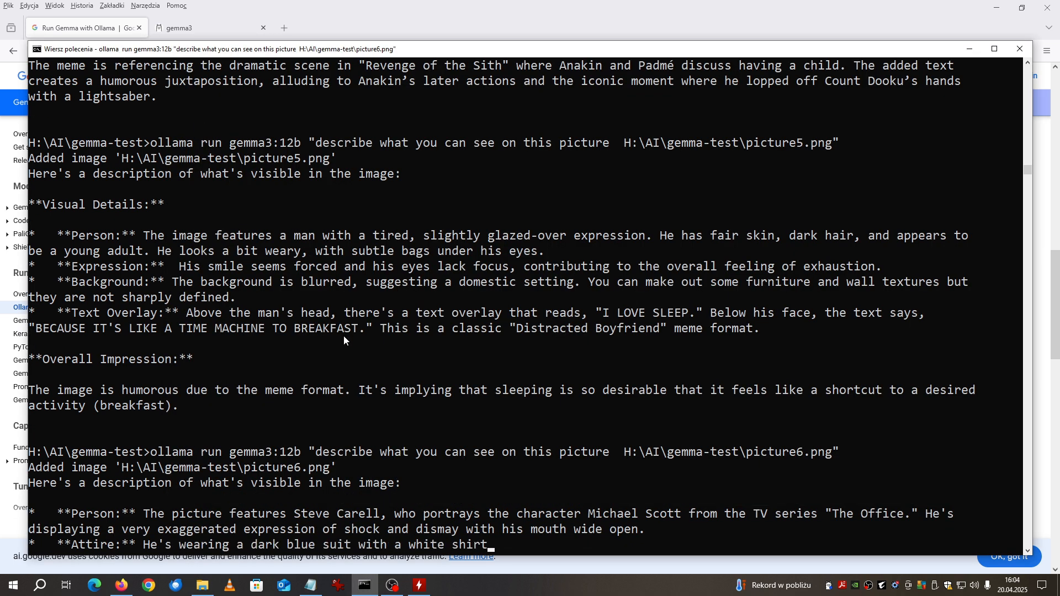
{"action": "scroll", "scroll_direction": "down", "scroll_amount": 3}
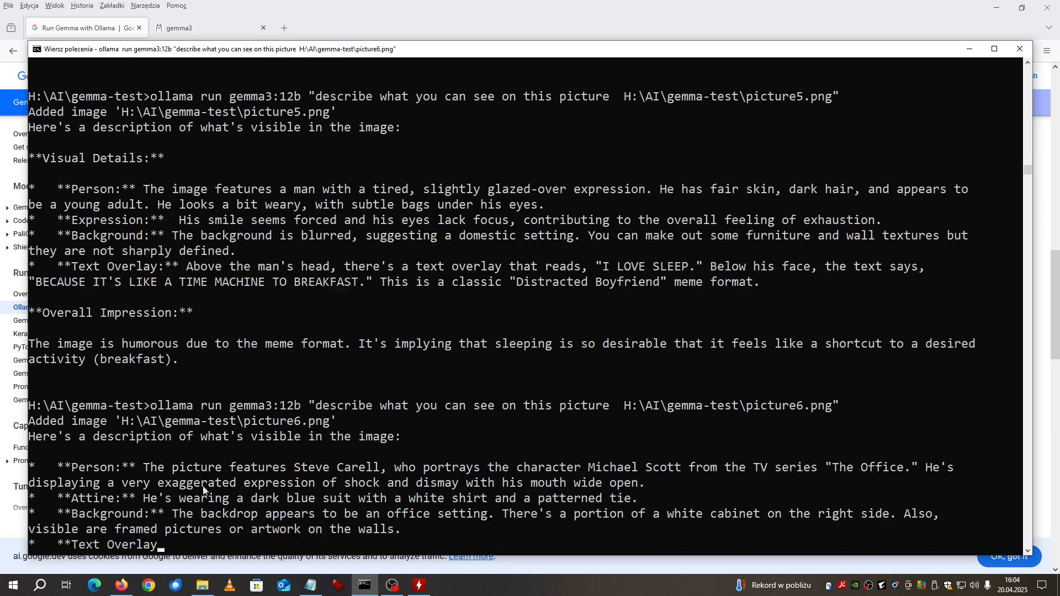
{"action": "scroll", "scroll_direction": "down", "scroll_amount": 3}
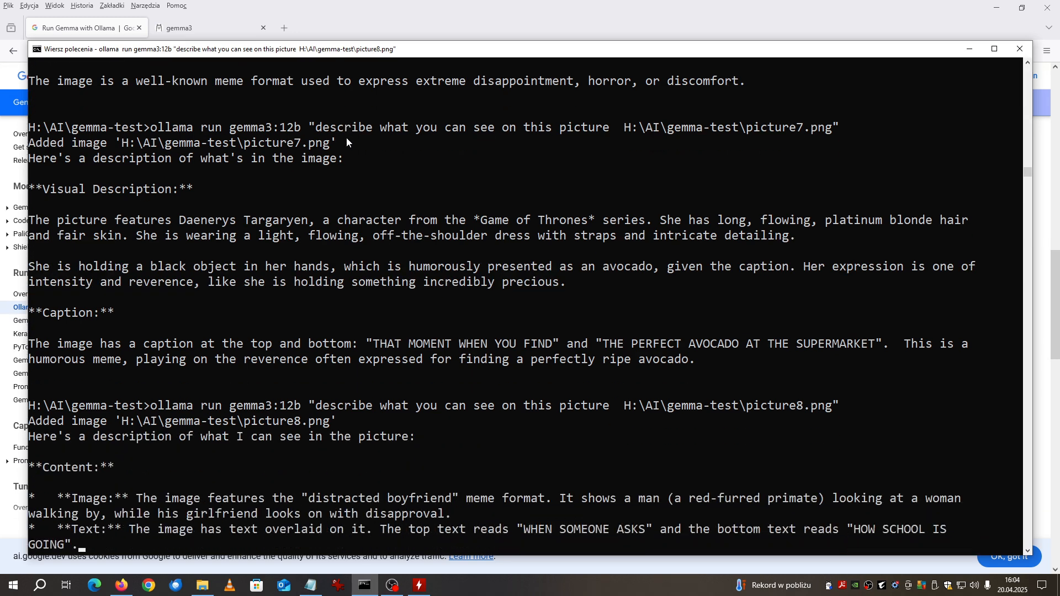
{"action": "scroll", "scroll_direction": "down", "scroll_amount": 3}
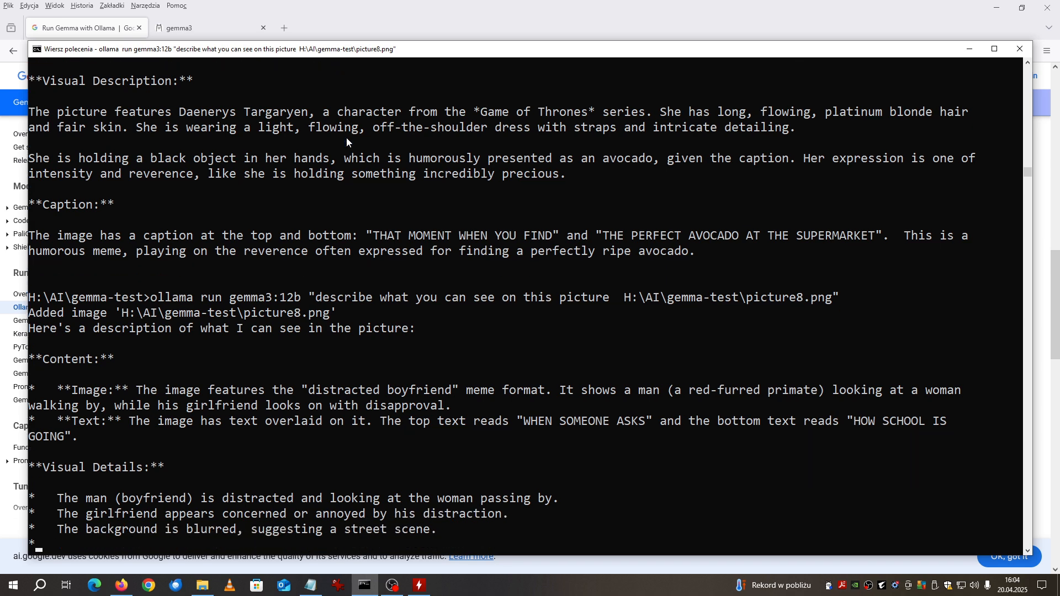
{"action": "scroll", "scroll_direction": "down", "scroll_amount": 3}
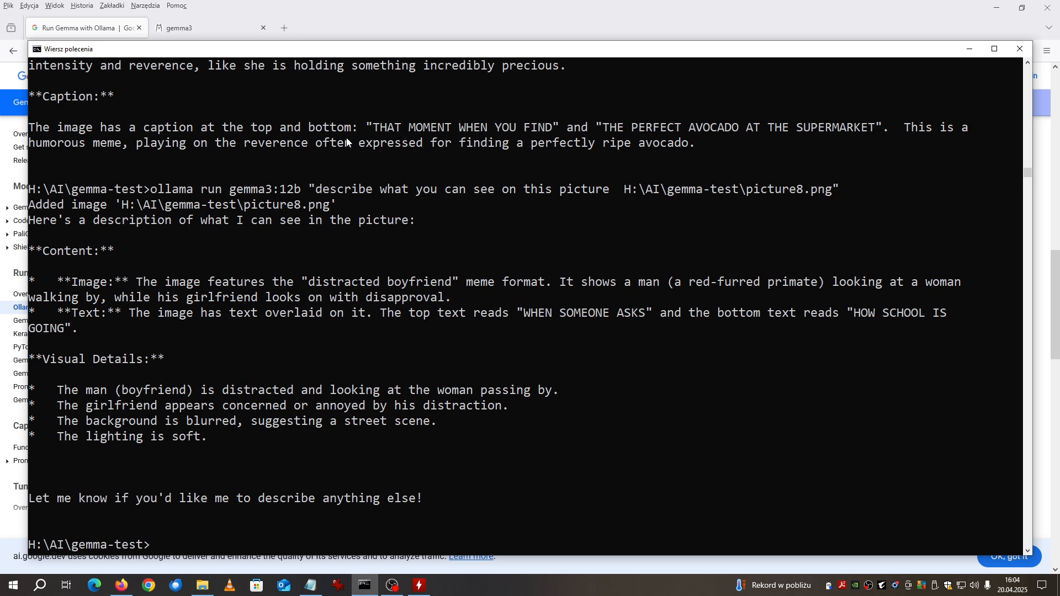
{"action": "mouse_move", "coordinate": [362, 116]}
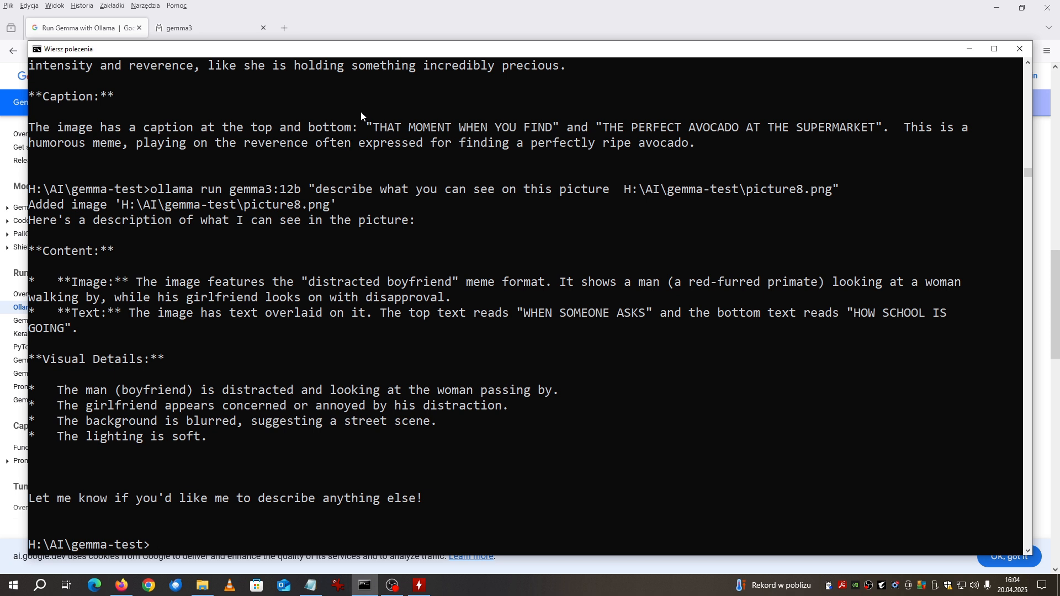
{"action": "mouse_move", "coordinate": [564, 199]}
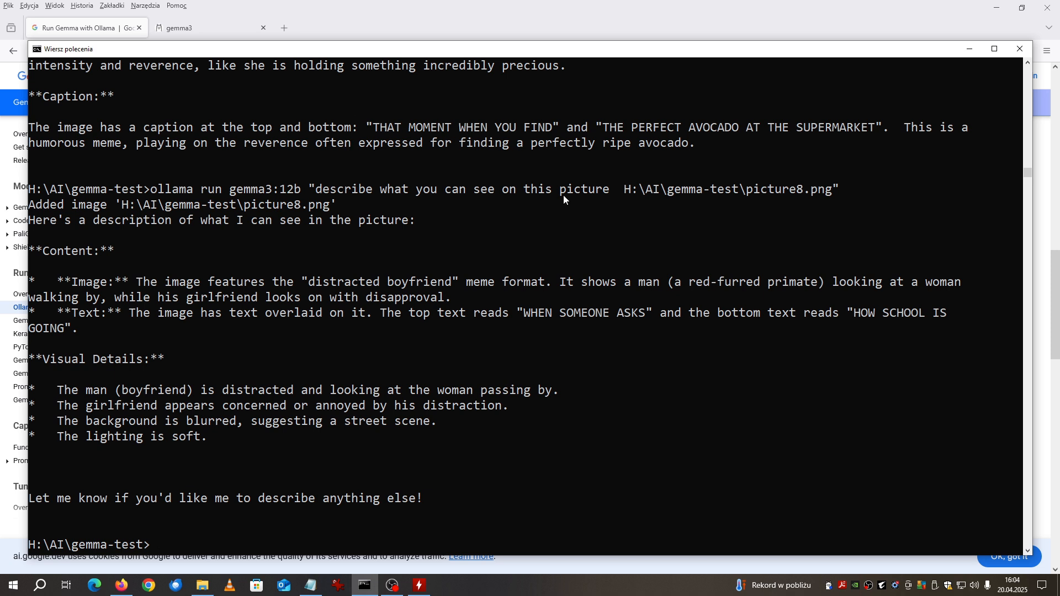